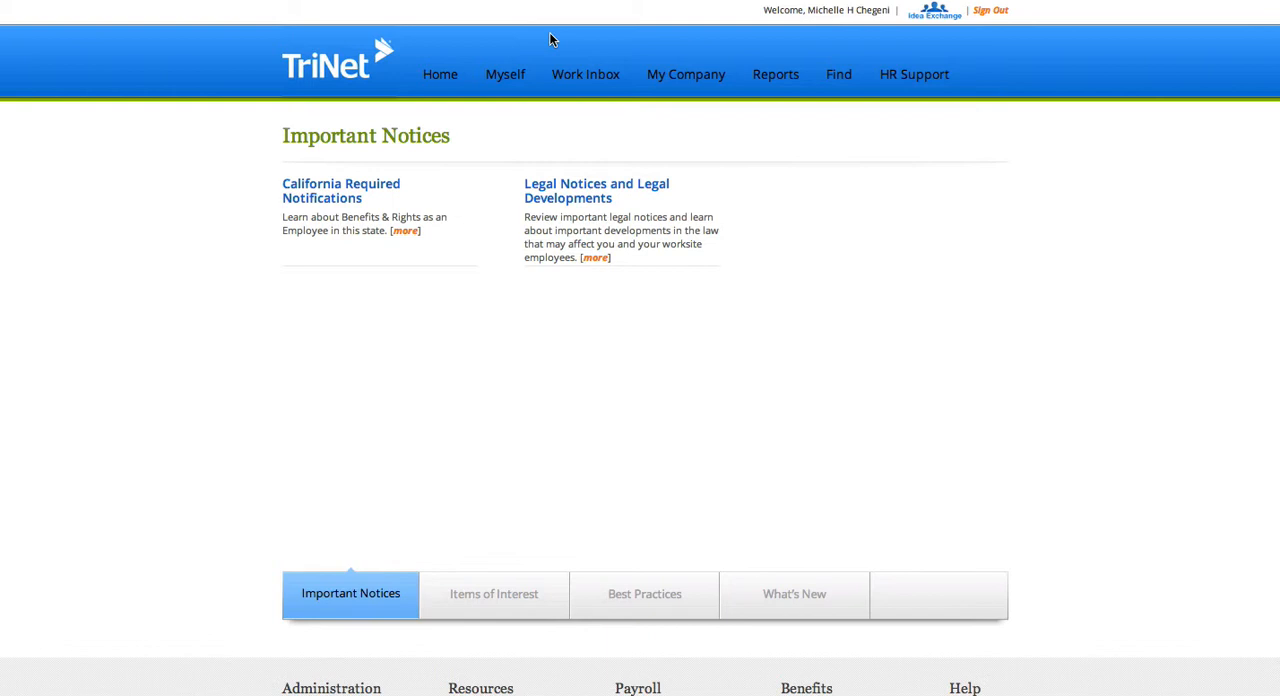
Open the Myself dropdown in TriNet HR Passport's top navigation.
{"action": "left_click", "coordinate": [505, 74]}
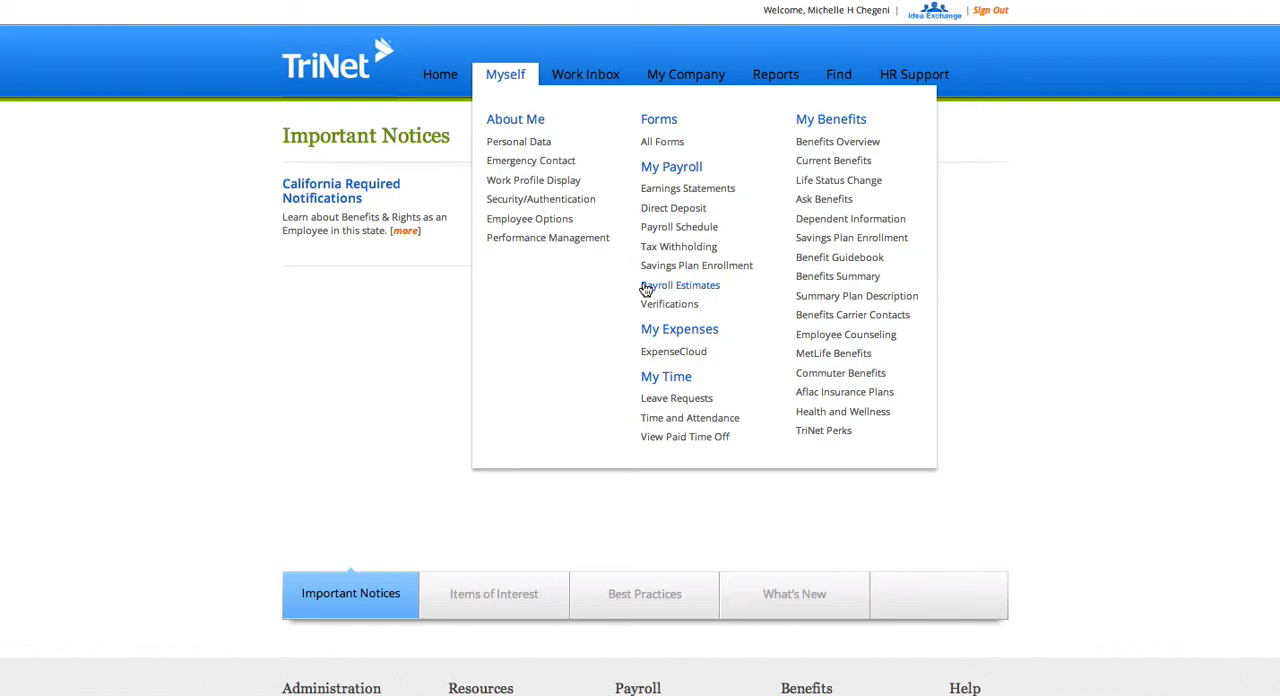
Go to ExpenseCloud Settings > Add-Ons > Payroll and install TriNet Payroll Expense Reimbursement.
{"action": "left_click", "coordinate": [673, 351]}
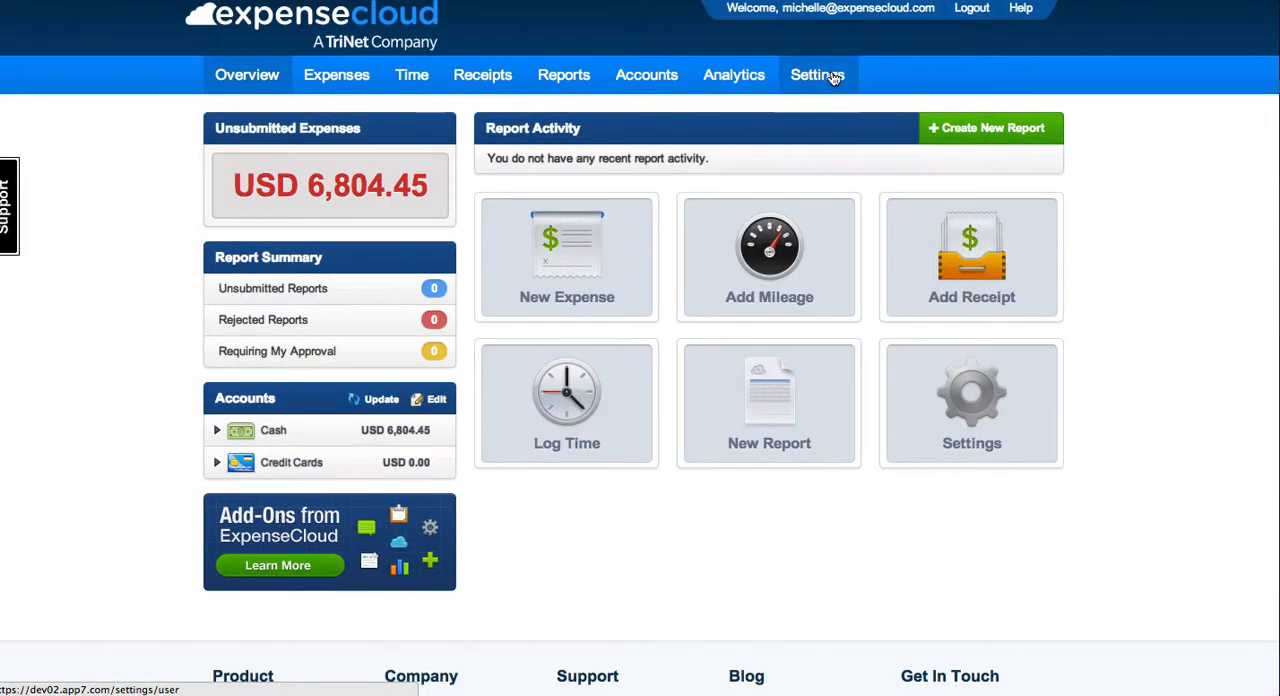
{"action": "left_click", "coordinate": [818, 74]}
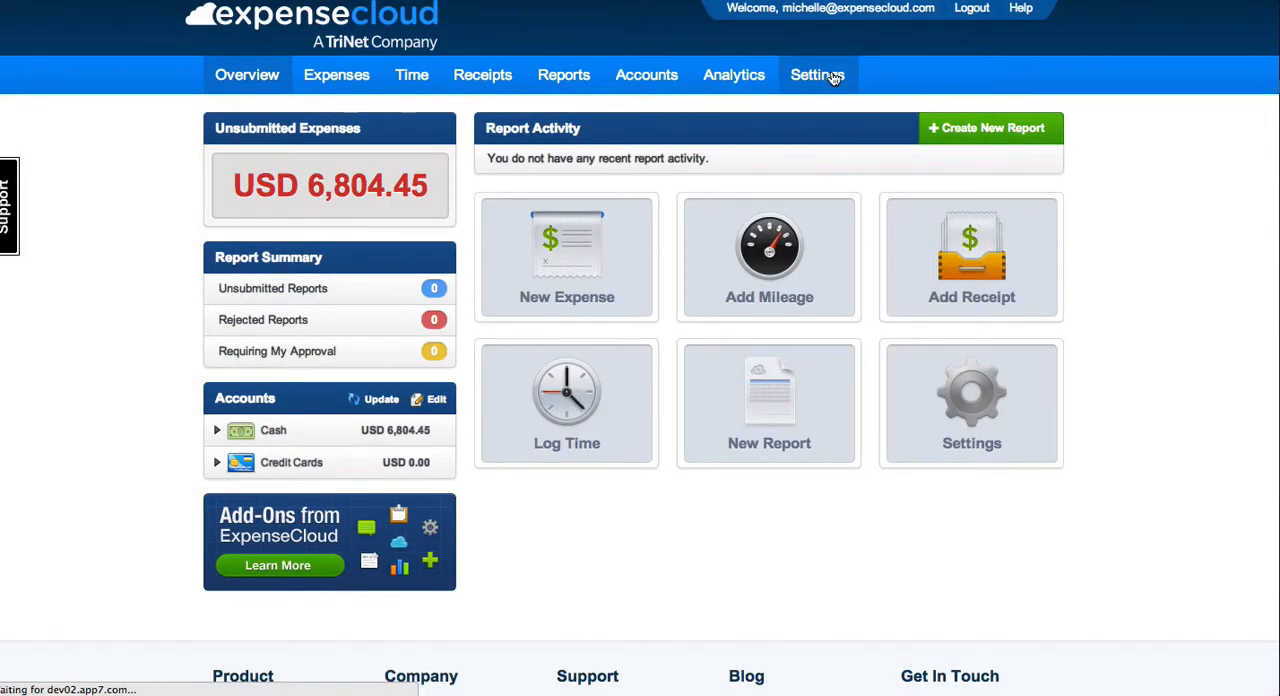
{"action": "left_click", "coordinate": [817, 74]}
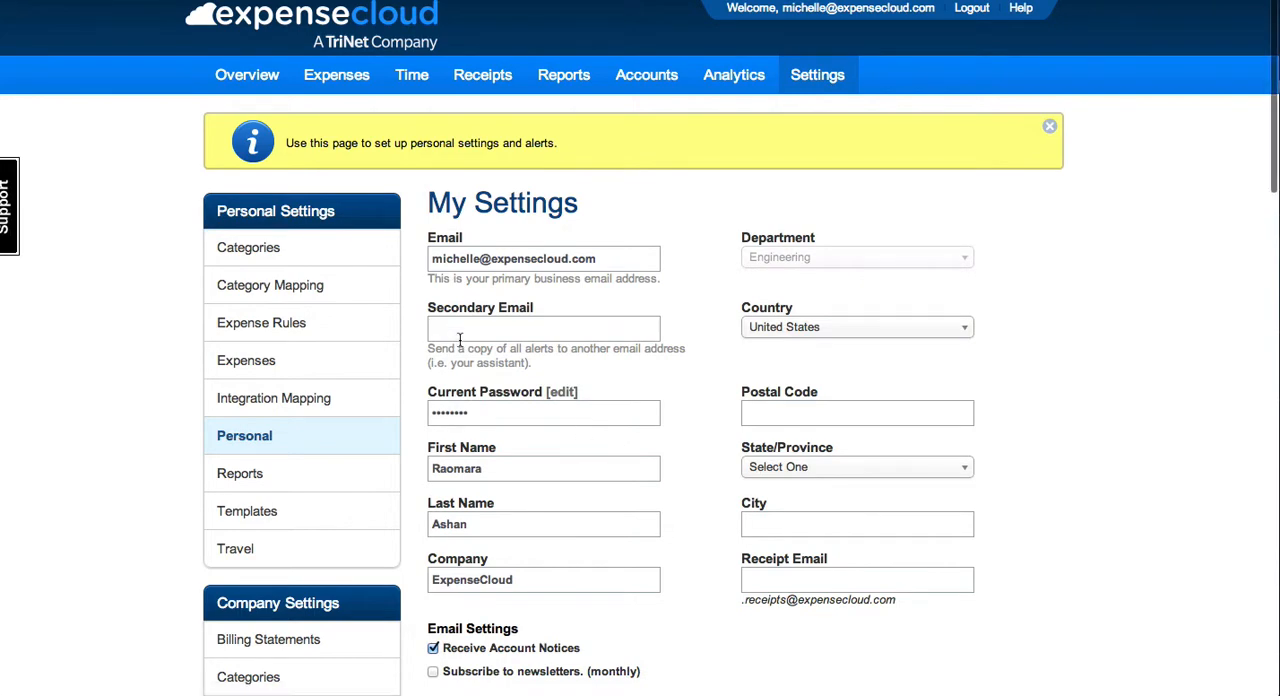
{"action": "scroll", "scroll_direction": "down", "scroll_amount": 3}
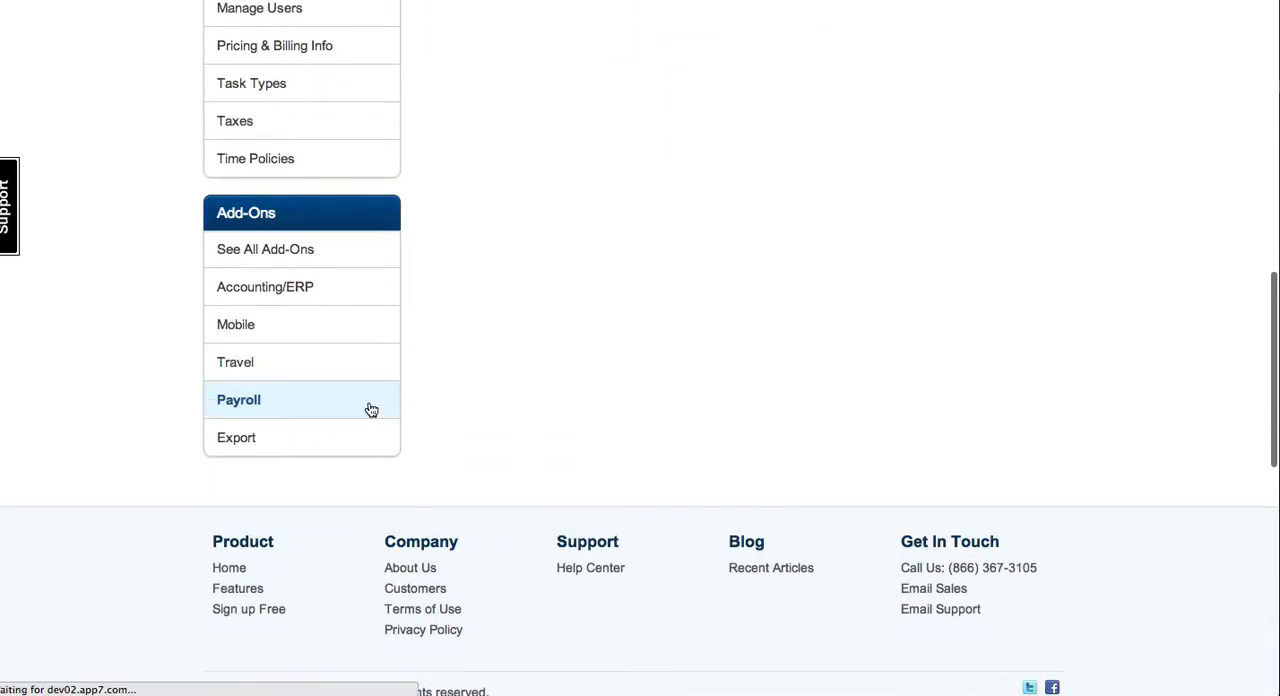
{"action": "left_click", "coordinate": [238, 399]}
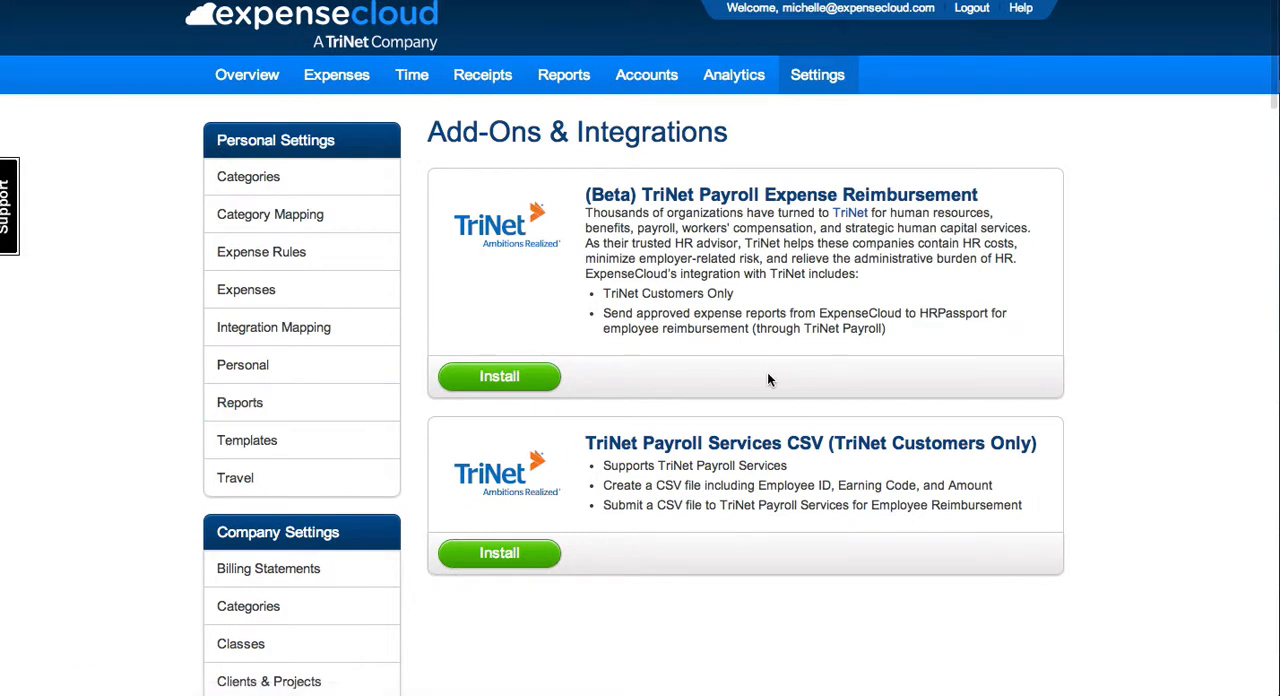
{"action": "mouse_move", "coordinate": [556, 376]}
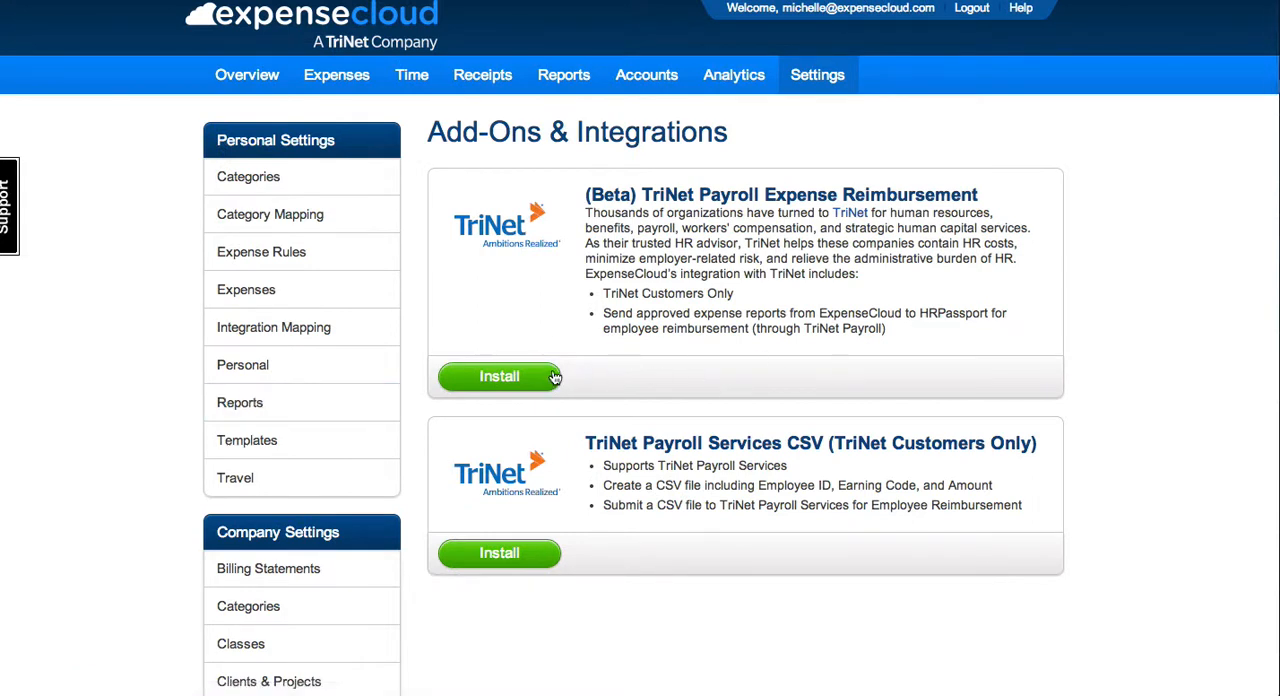
{"action": "left_click", "coordinate": [499, 376]}
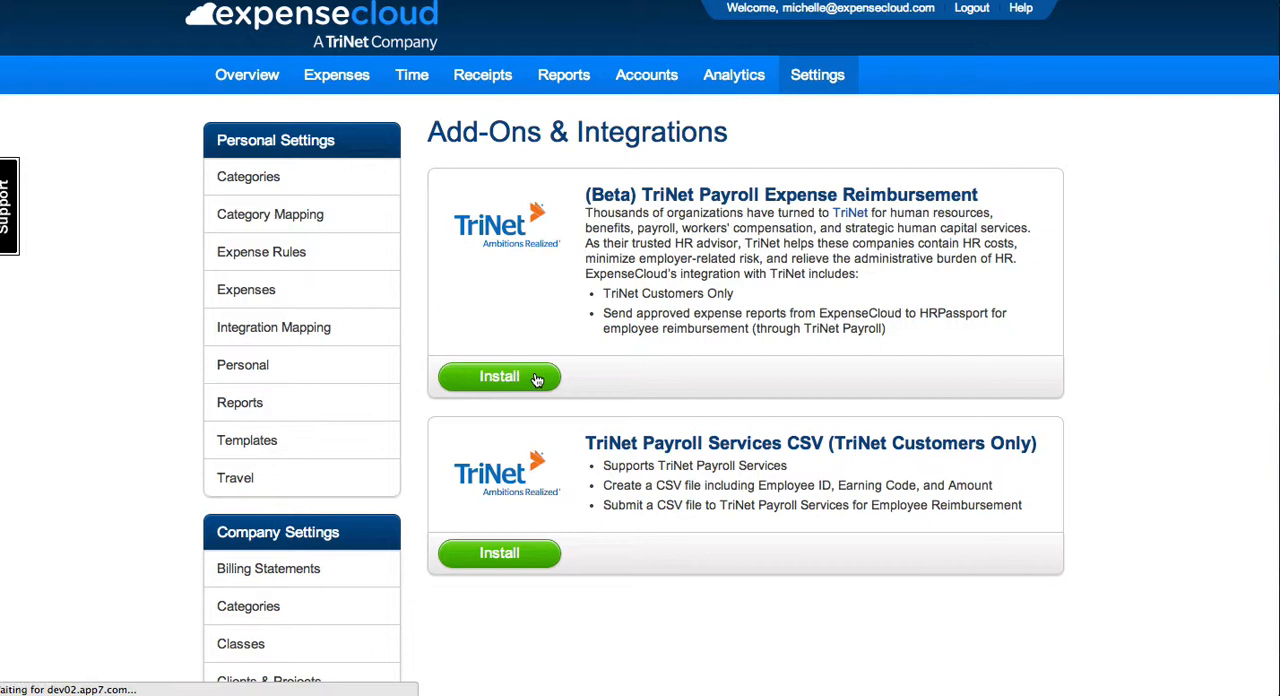
Keep 'Report and detailed expense data (recommended)' selected and save the reimbursement setup.
{"action": "left_click", "coordinate": [499, 376]}
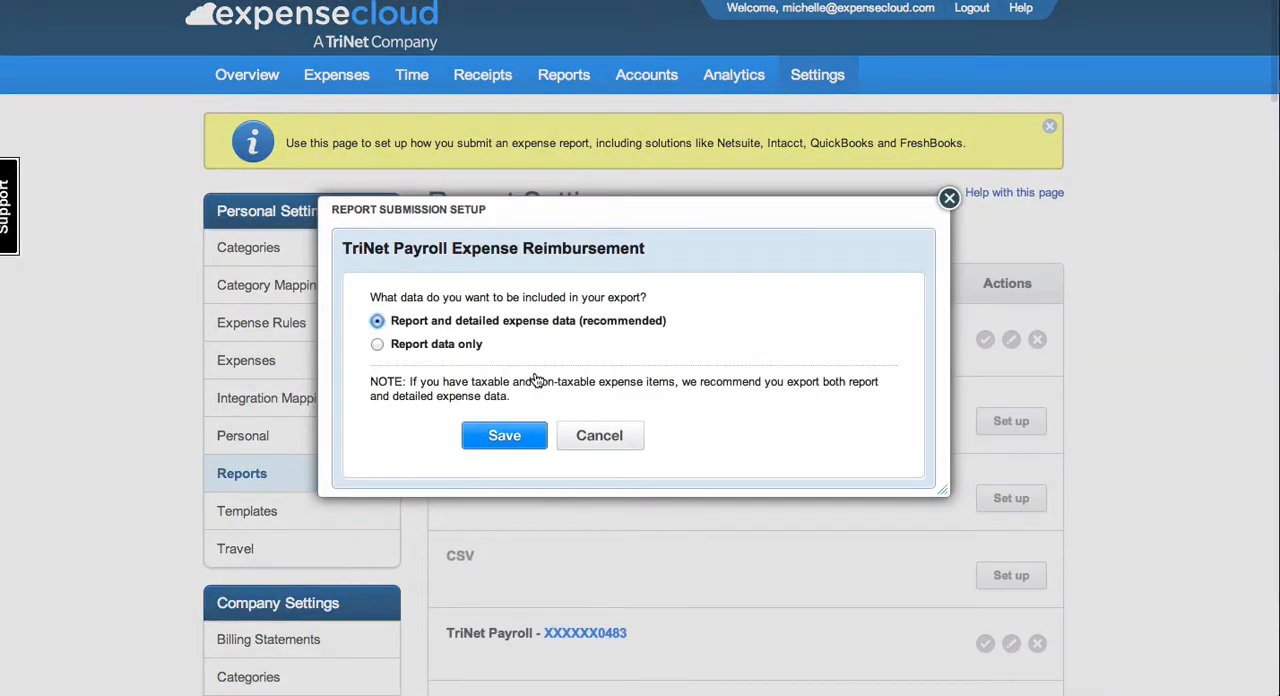
{"action": "mouse_move", "coordinate": [680, 438]}
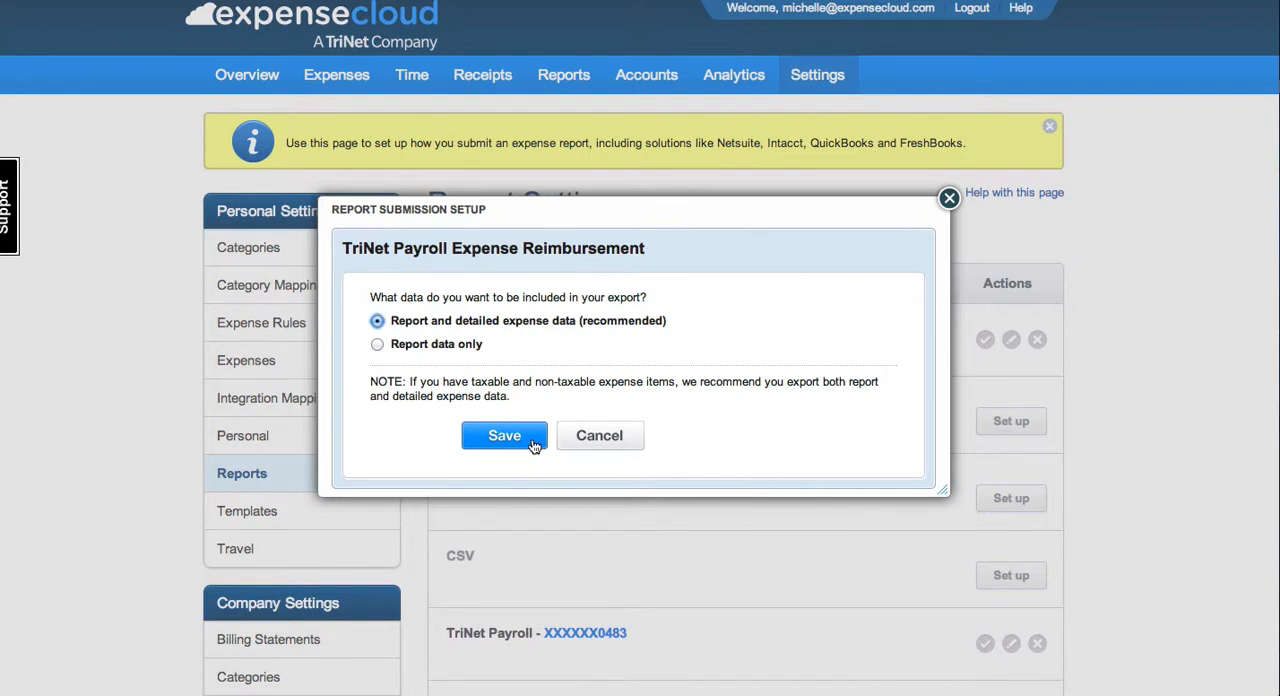
{"action": "left_click", "coordinate": [504, 435]}
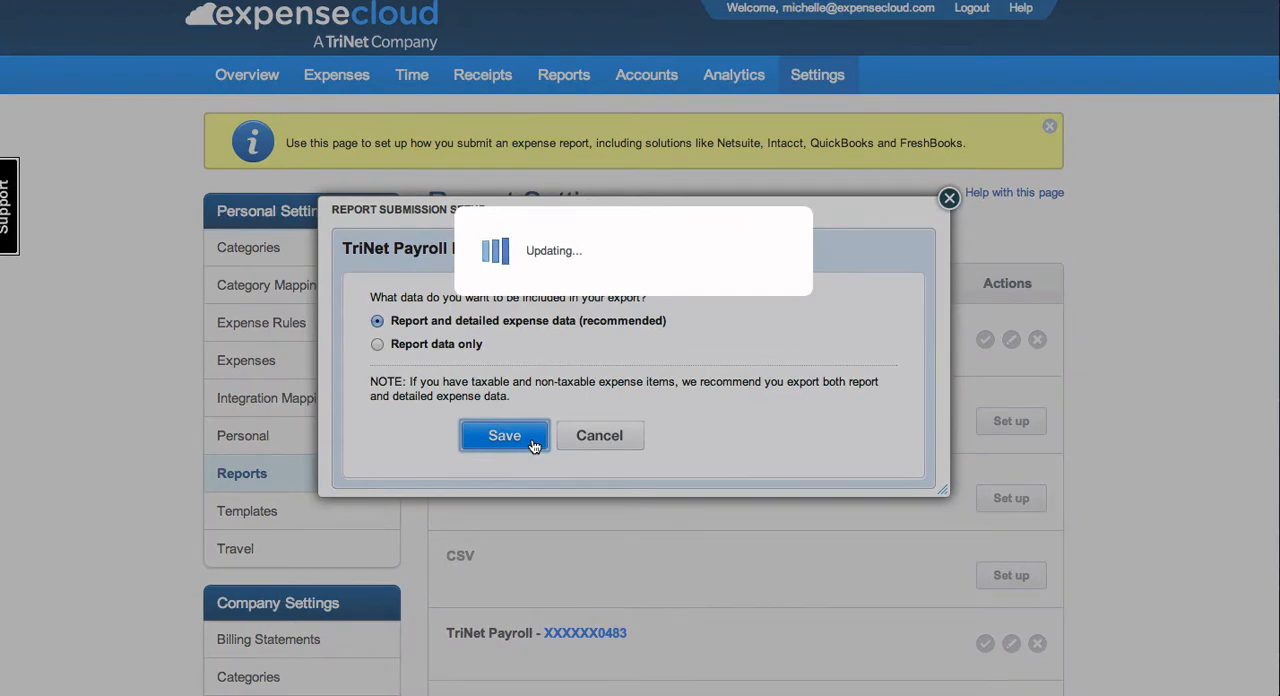
Set the Entertainment category's payroll code to A14 - REIMBURSE and save it.
{"action": "left_click", "coordinate": [504, 435]}
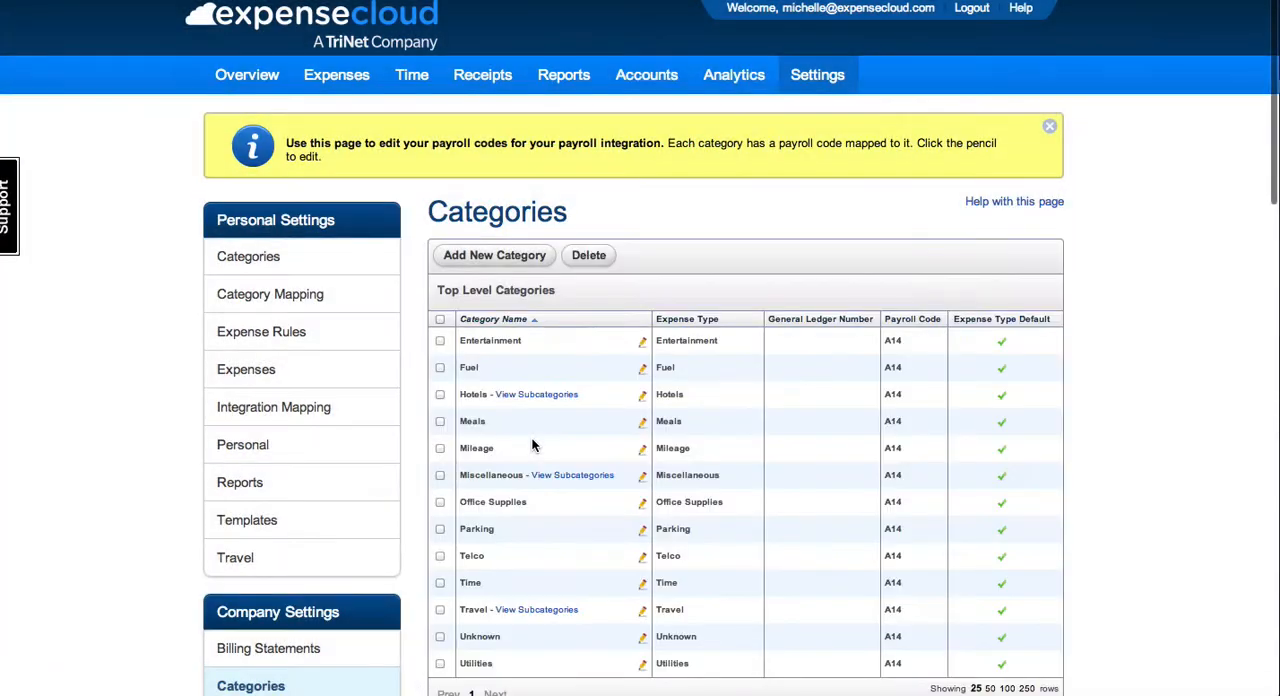
{"action": "scroll", "scroll_direction": "down", "scroll_amount": 3}
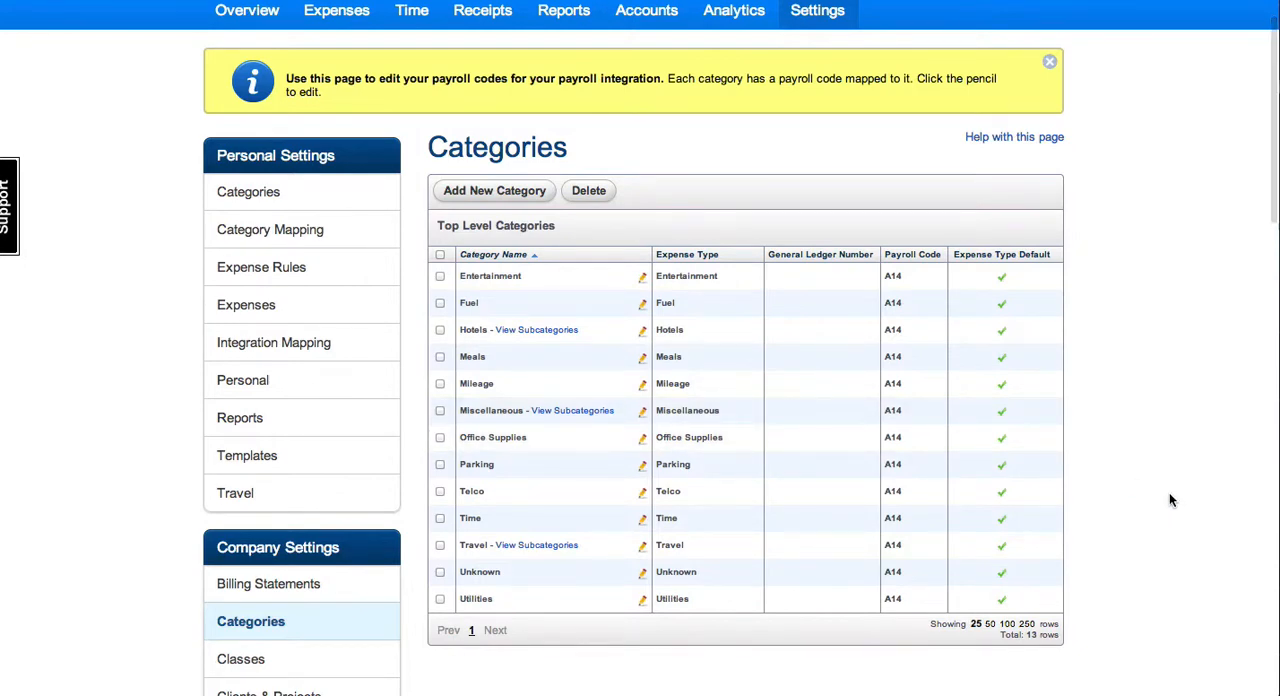
{"action": "mouse_move", "coordinate": [640, 281]}
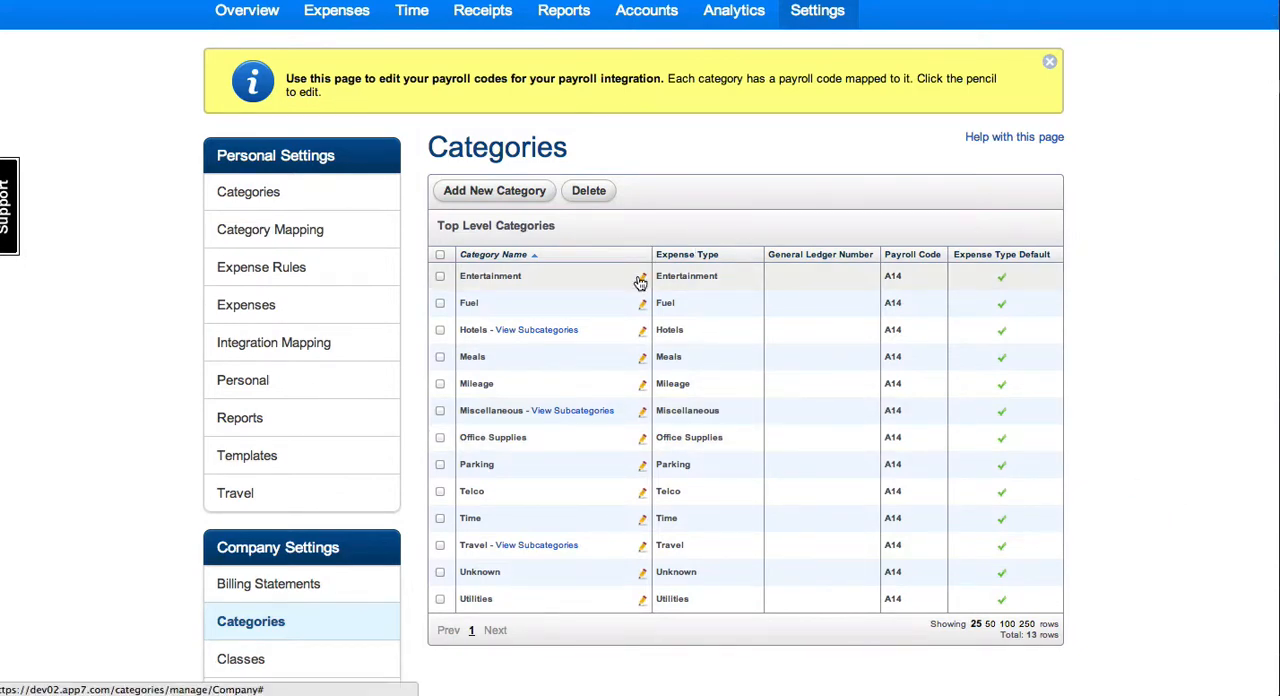
{"action": "left_click", "coordinate": [641, 281]}
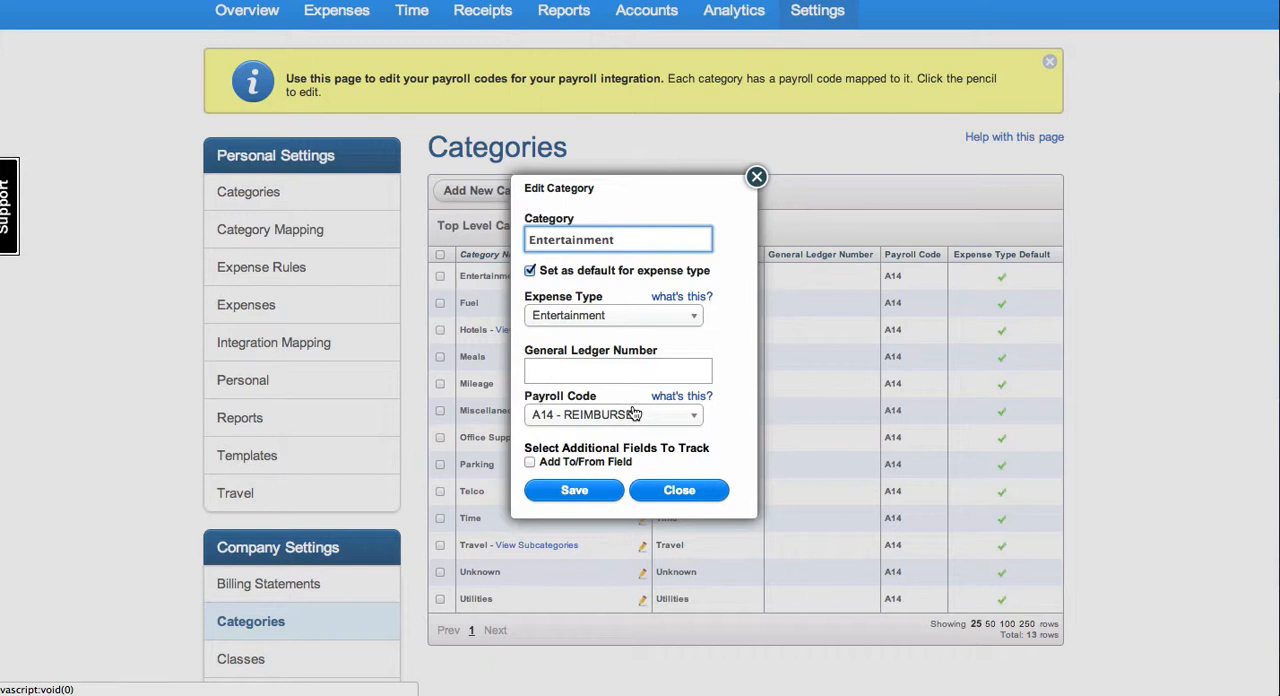
{"action": "mouse_move", "coordinate": [697, 428]}
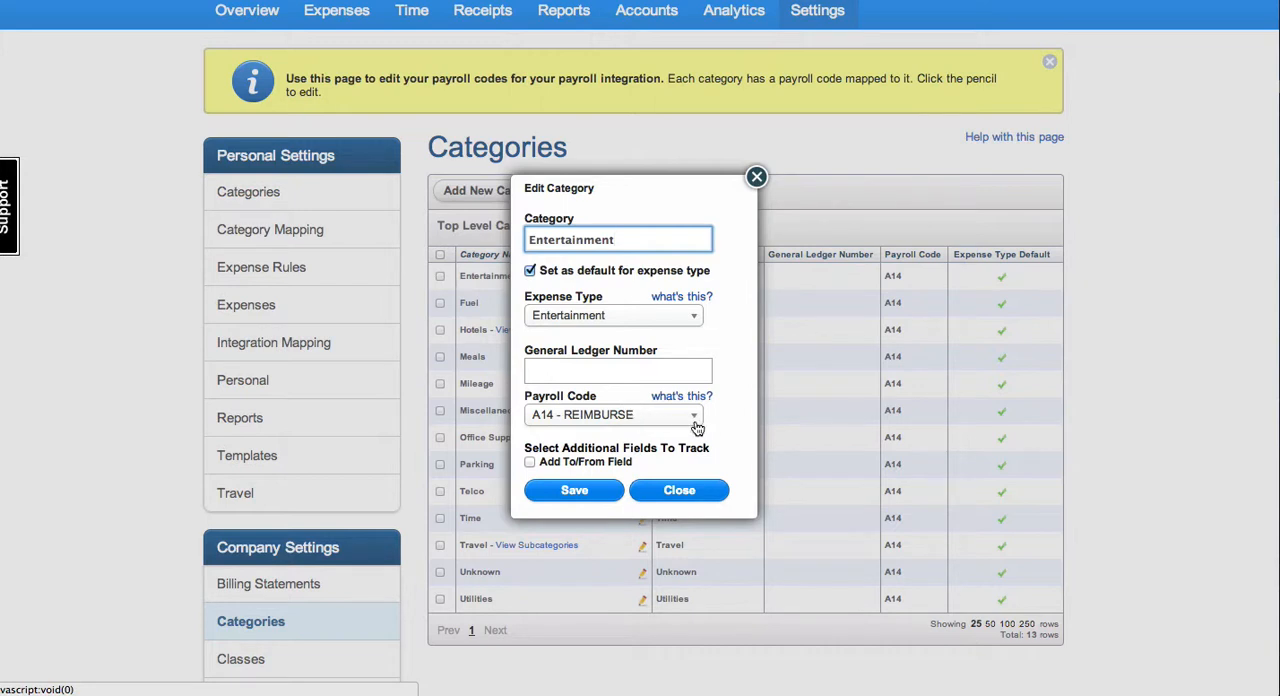
{"action": "left_click", "coordinate": [693, 414]}
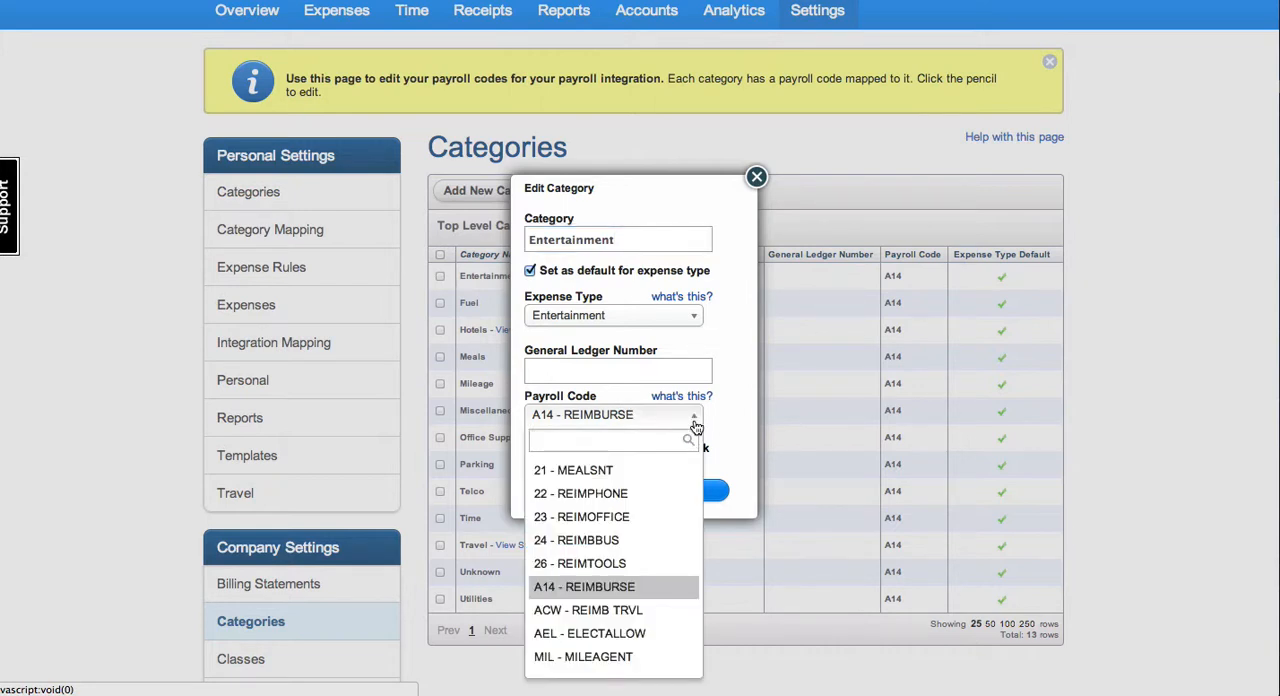
{"action": "left_click", "coordinate": [584, 586]}
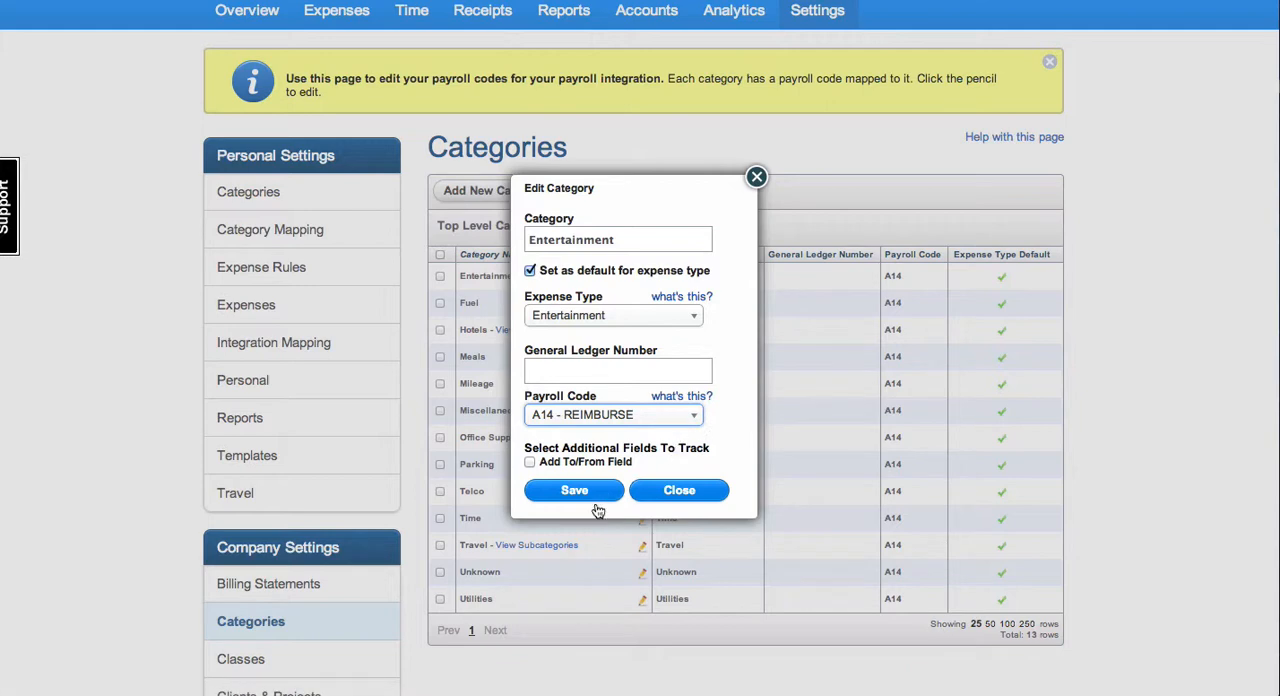
{"action": "left_click", "coordinate": [573, 490]}
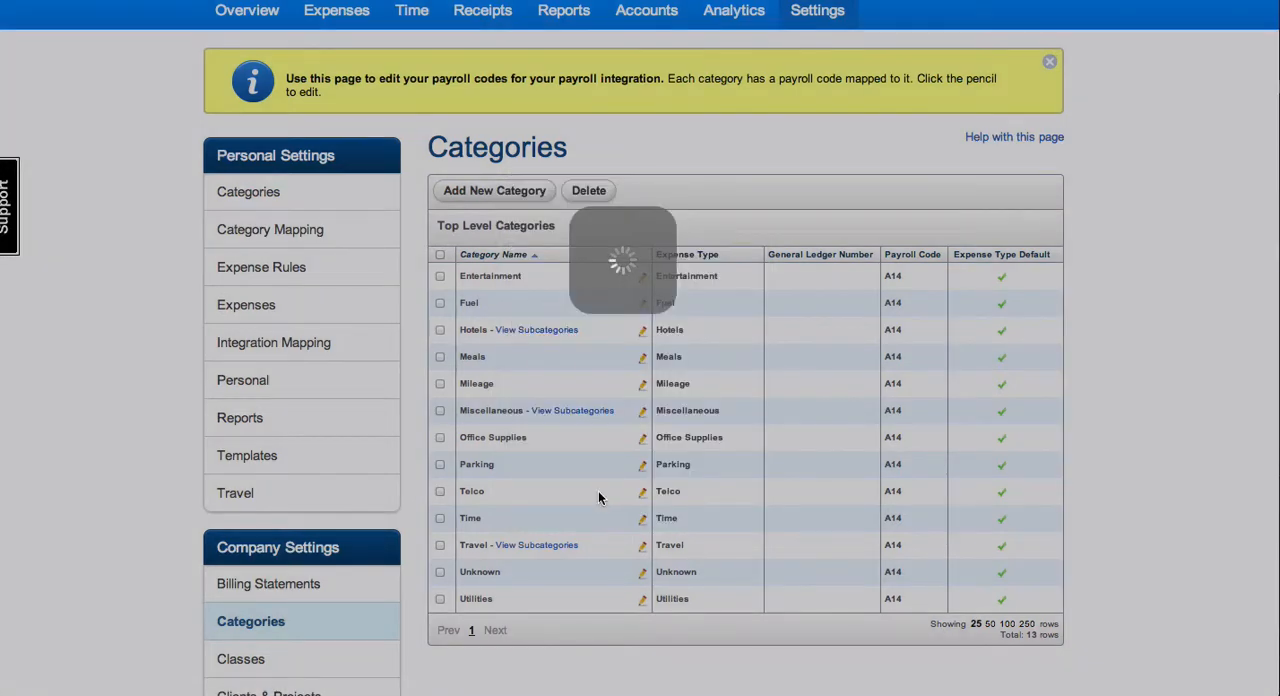
{"action": "left_click", "coordinate": [564, 74]}
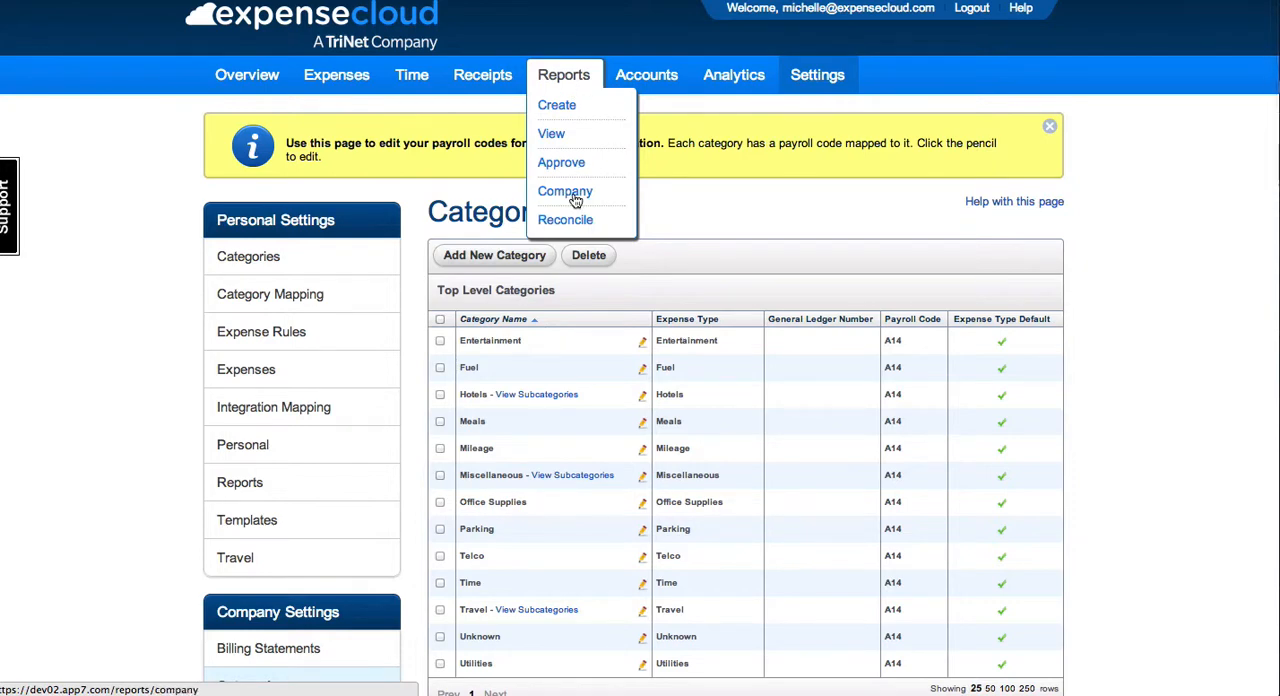
Open the approved Los Angeles Trip report from the Company Reports list.
{"action": "left_click", "coordinate": [565, 191]}
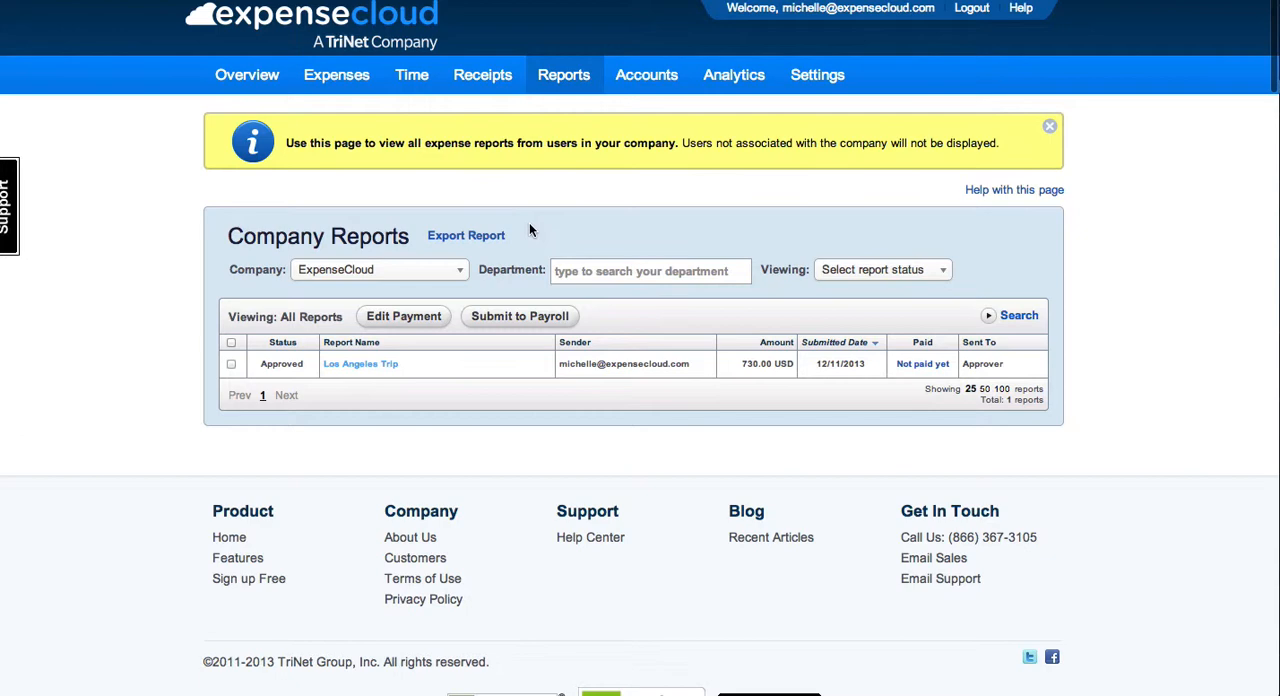
{"action": "left_click", "coordinate": [360, 363]}
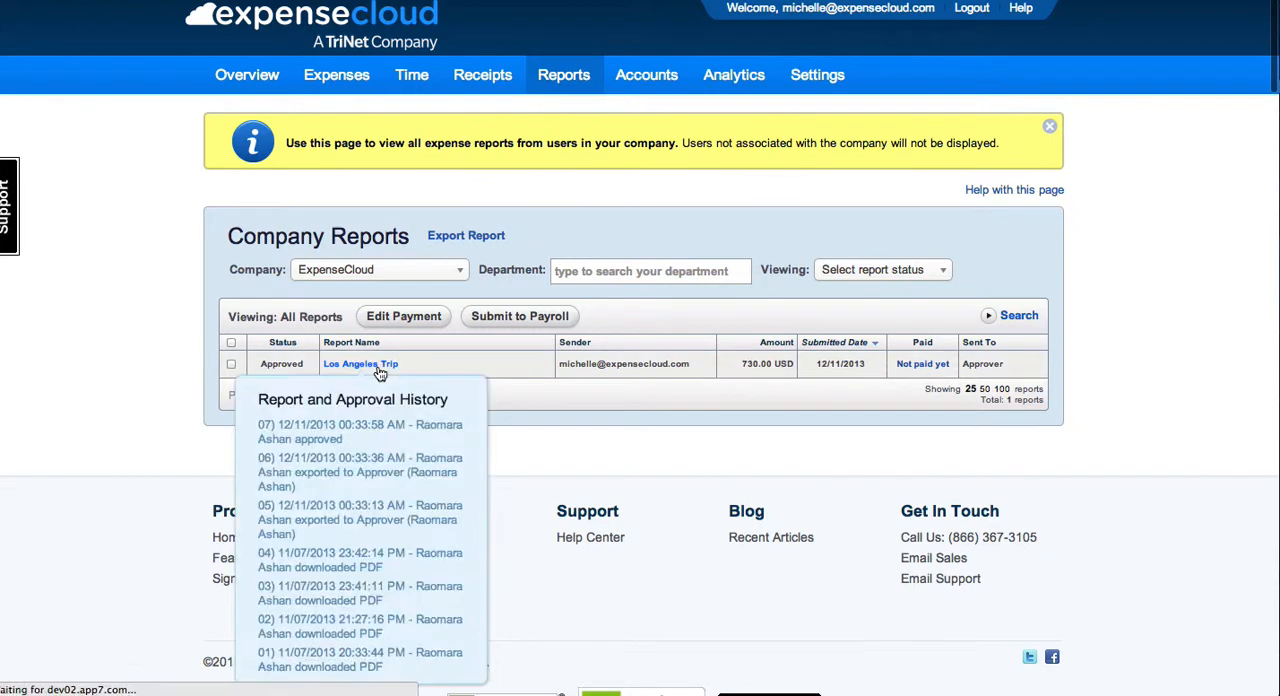
{"action": "left_click", "coordinate": [360, 363]}
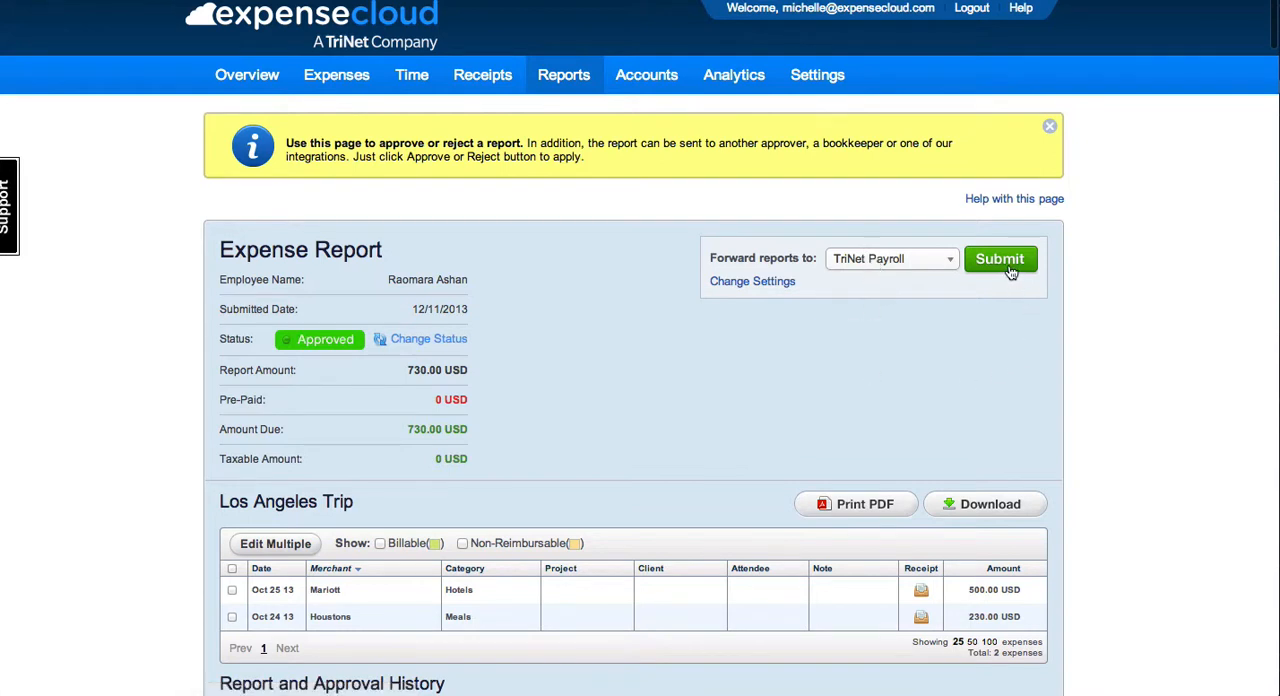
{"action": "mouse_move", "coordinate": [586, 200]}
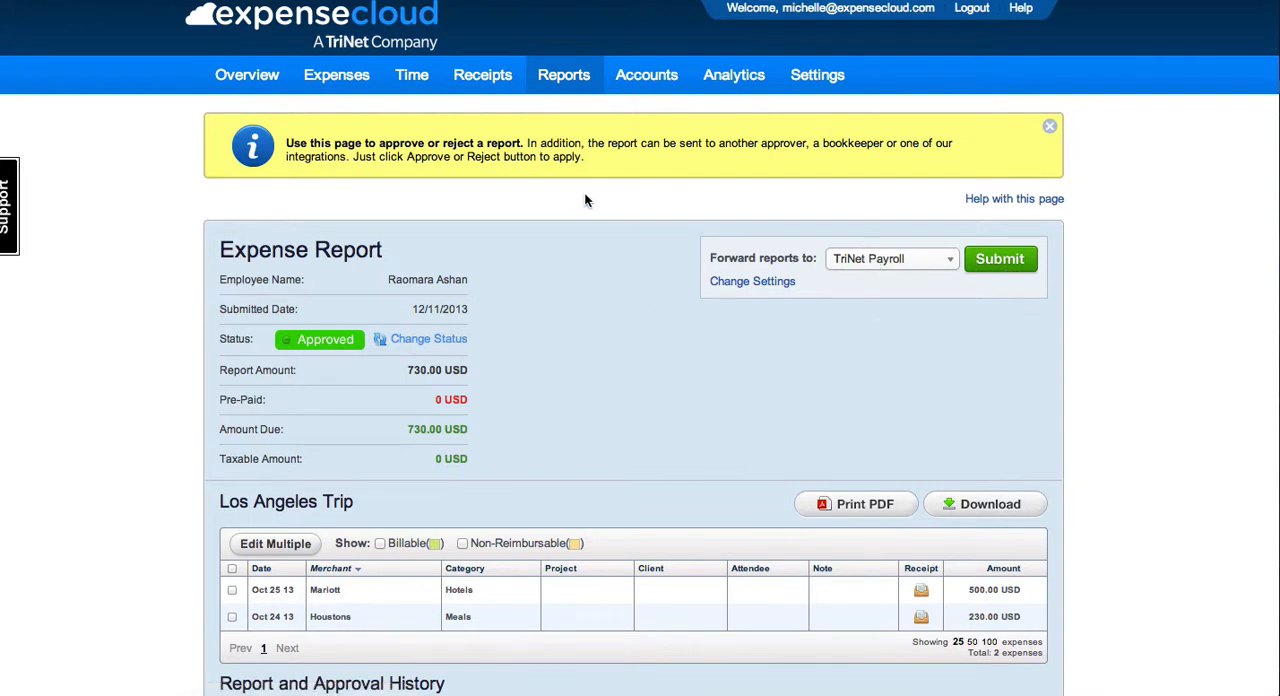
Submit the Los Angeles Trip report to Payroll, refresh, and hide the completed notice.
{"action": "left_click", "coordinate": [563, 74]}
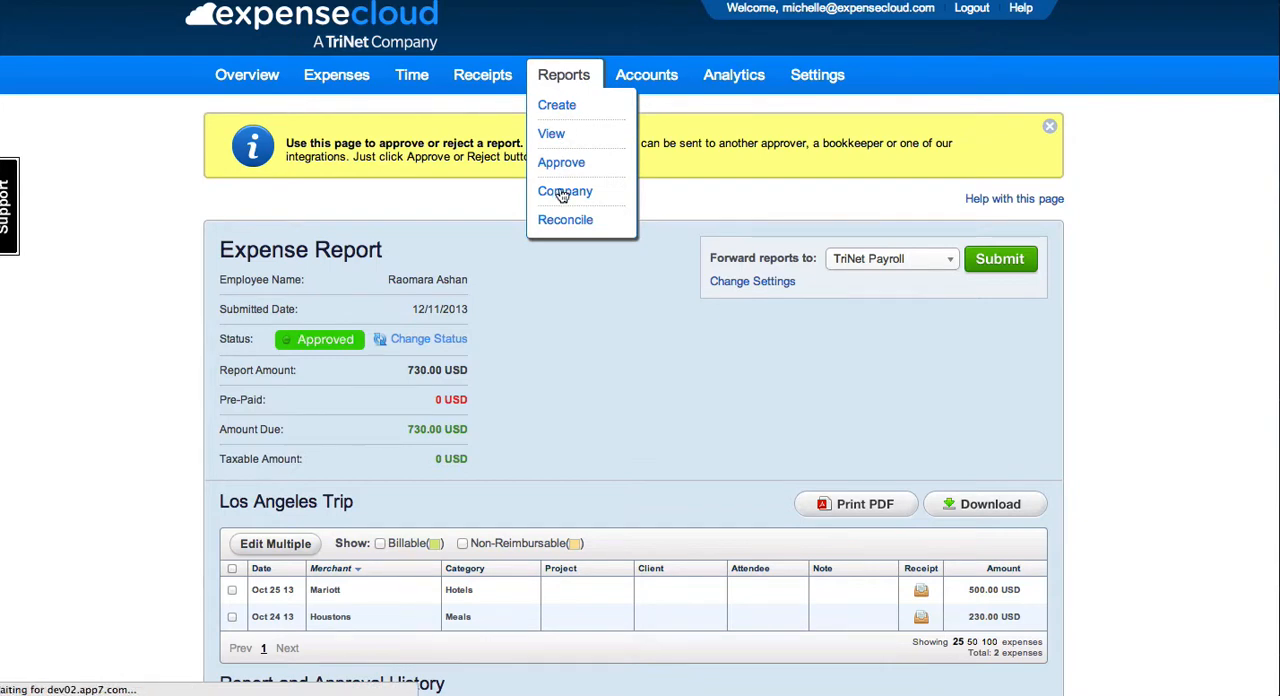
{"action": "left_click", "coordinate": [565, 191]}
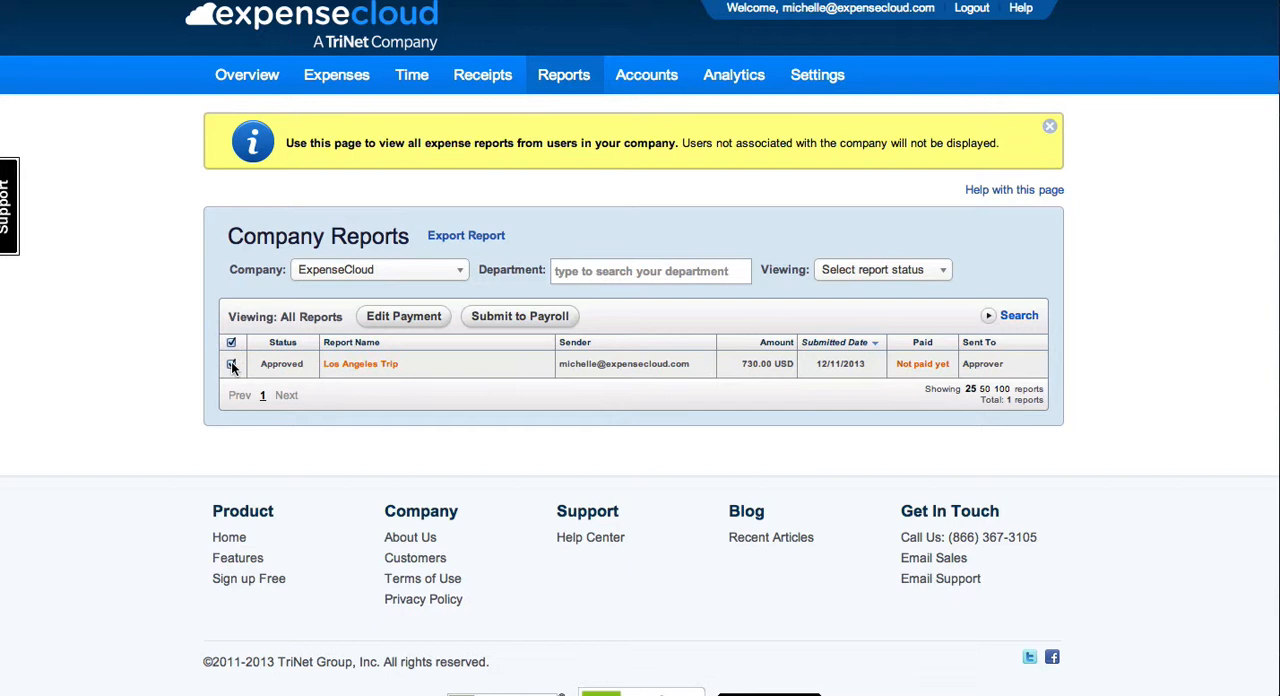
{"action": "left_click", "coordinate": [231, 363]}
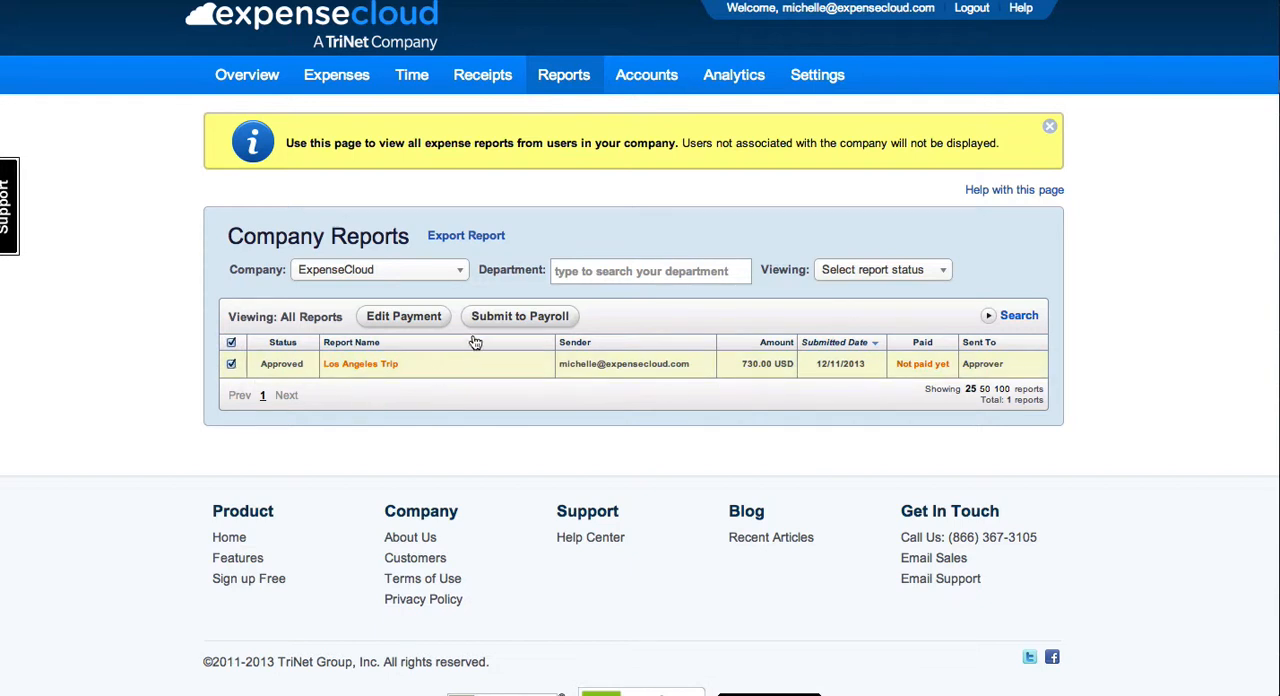
{"action": "mouse_move", "coordinate": [500, 326]}
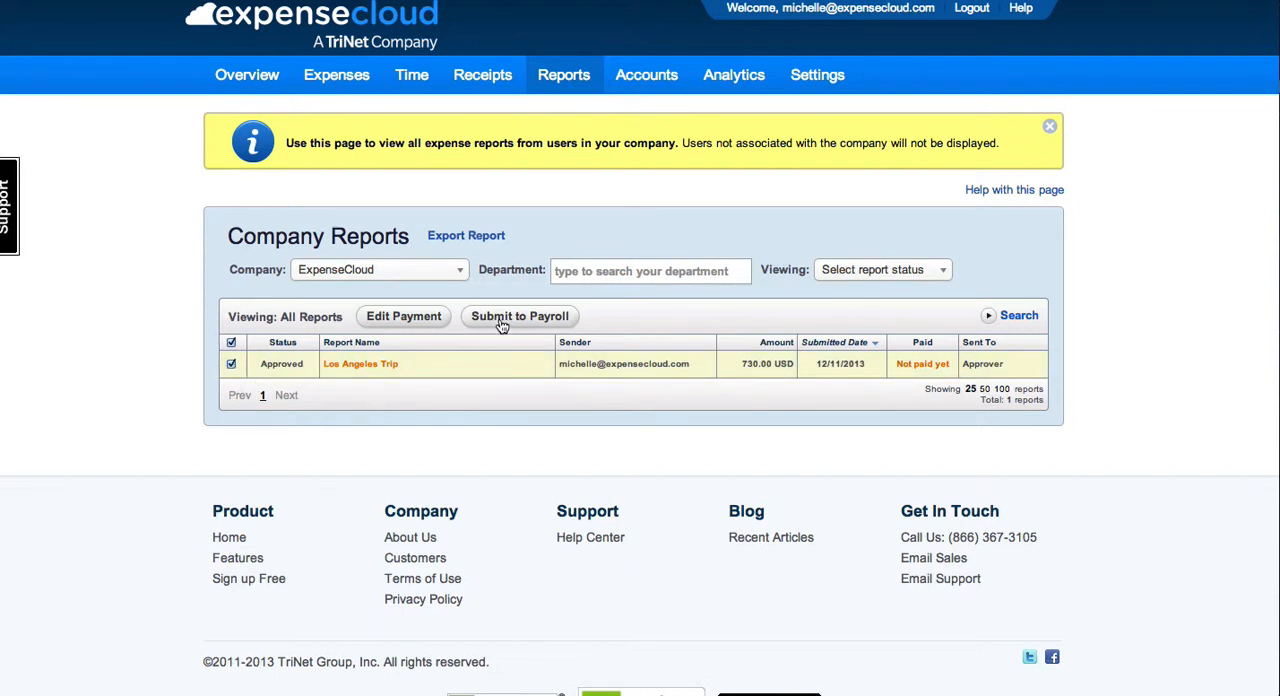
{"action": "left_click", "coordinate": [519, 315]}
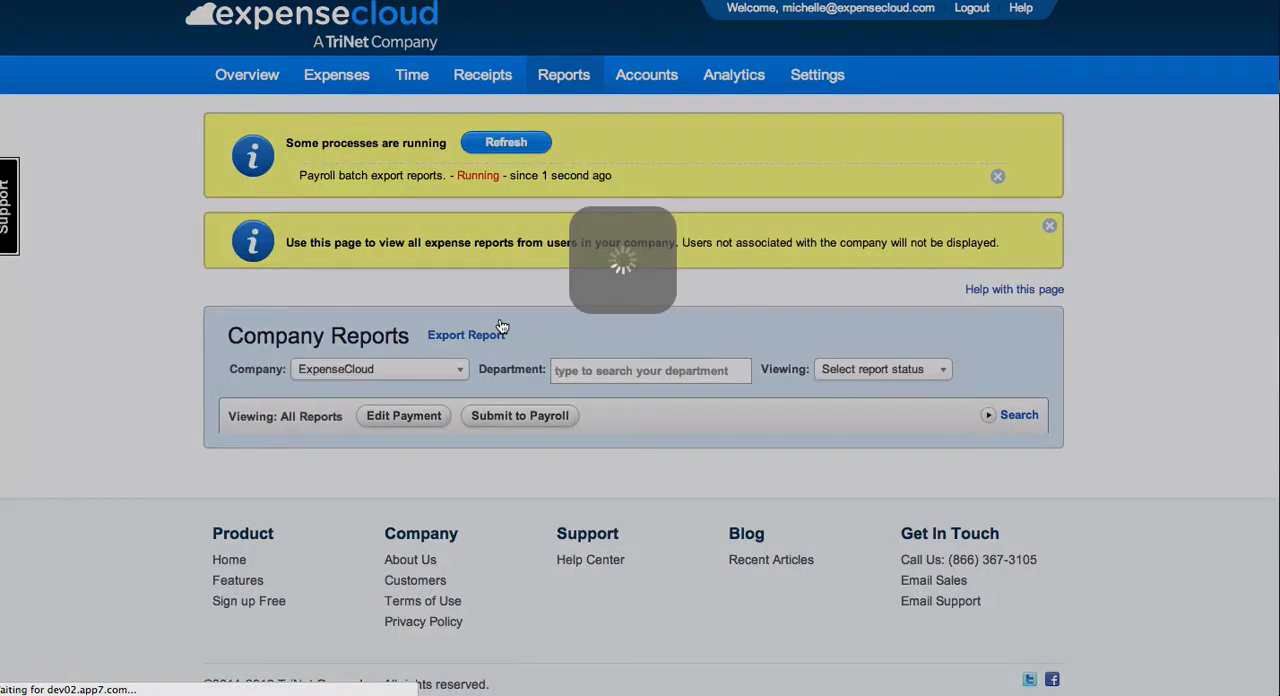
{"action": "left_click", "coordinate": [1017, 414]}
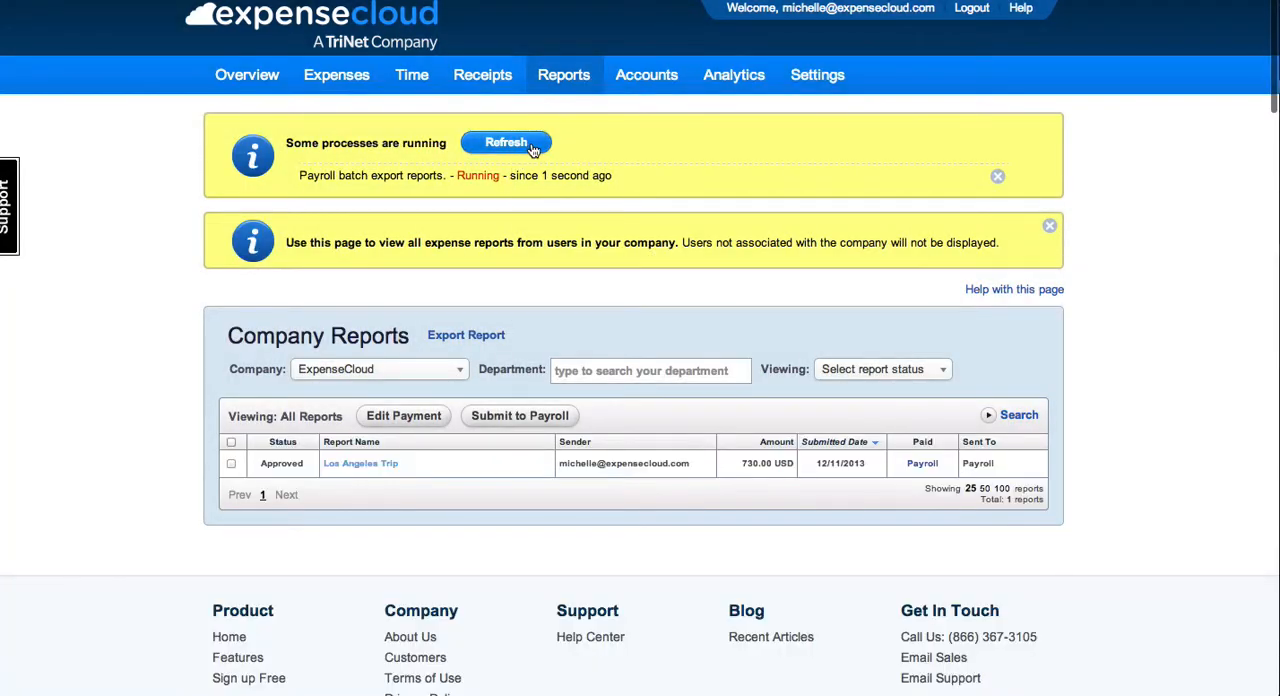
{"action": "left_click", "coordinate": [506, 142]}
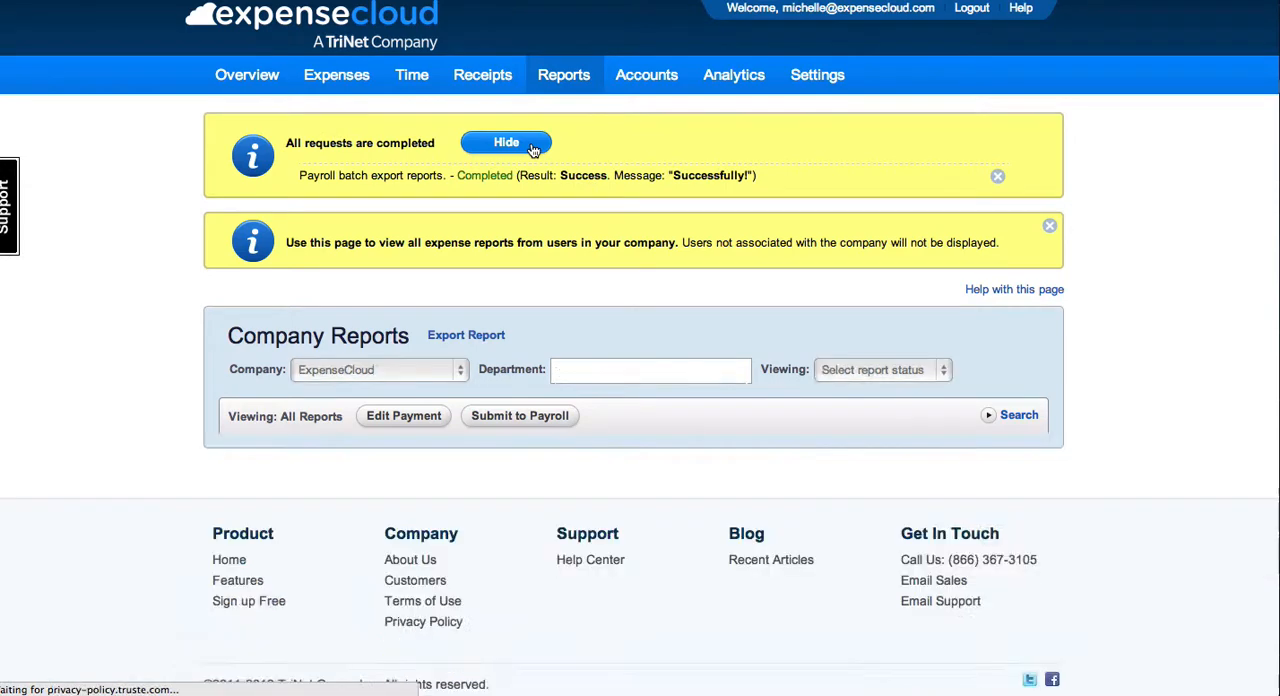
{"action": "left_click", "coordinate": [1014, 415]}
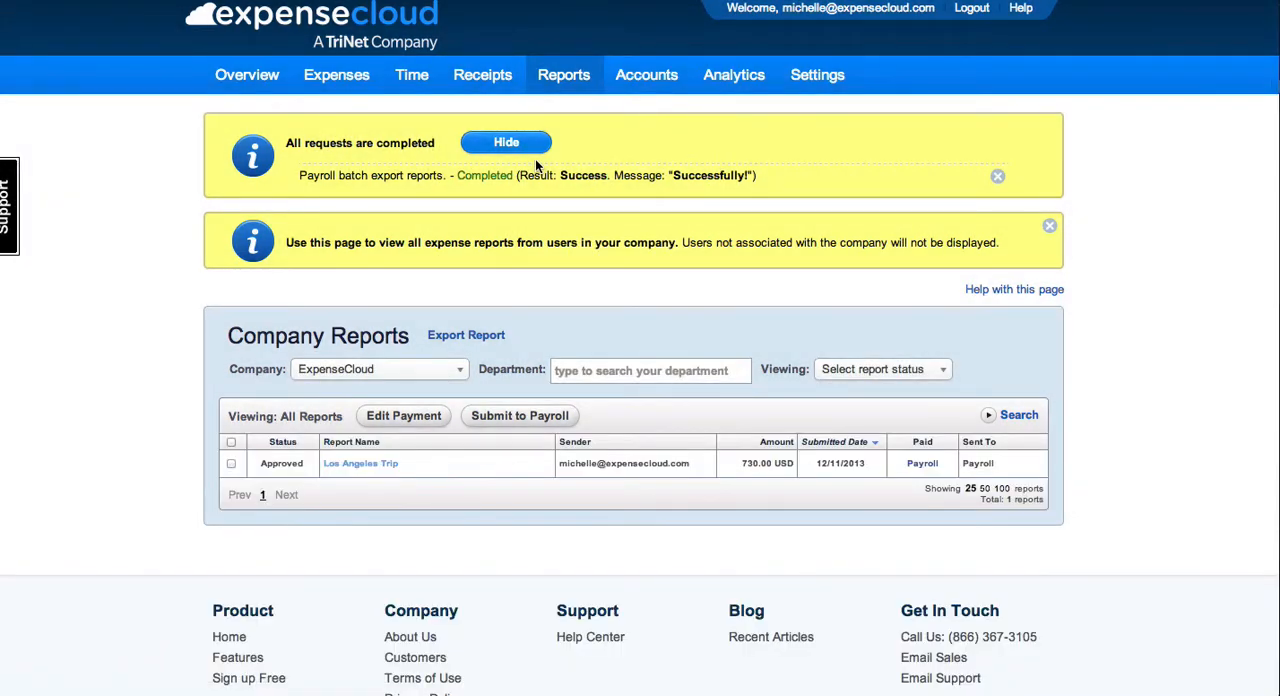
{"action": "mouse_move", "coordinate": [714, 158]}
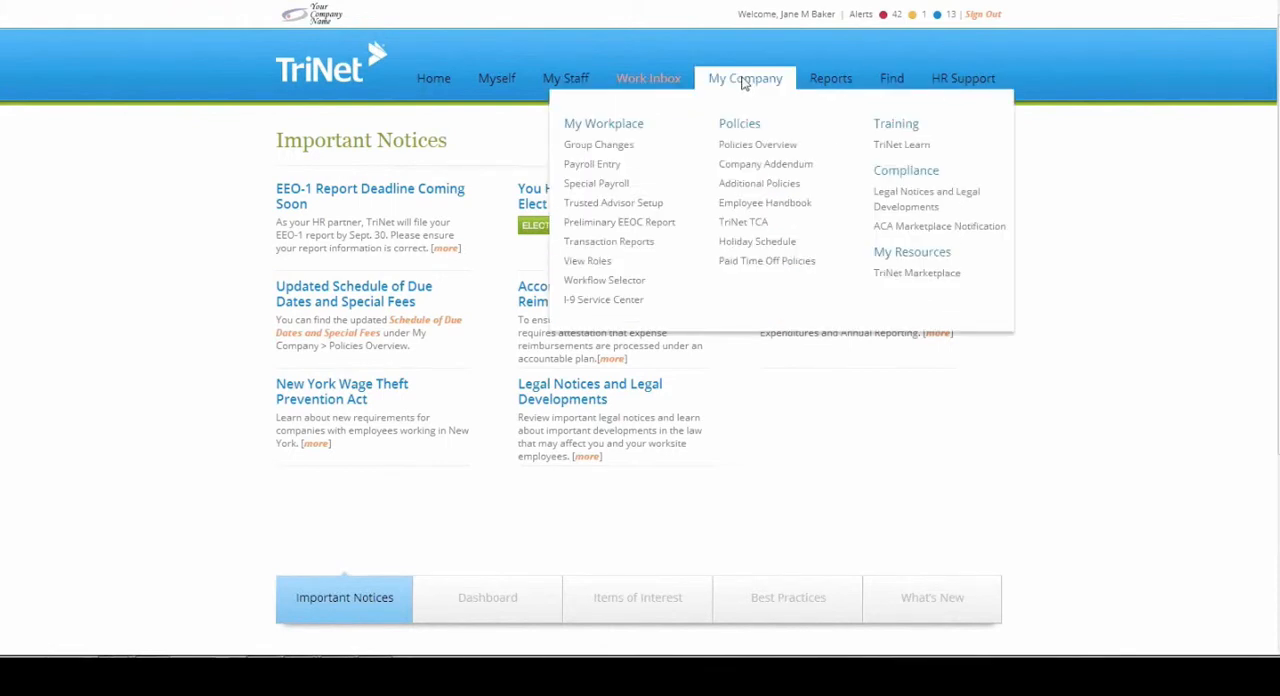
Open the Payroll Entry page under My Company.
{"action": "left_click", "coordinate": [592, 163]}
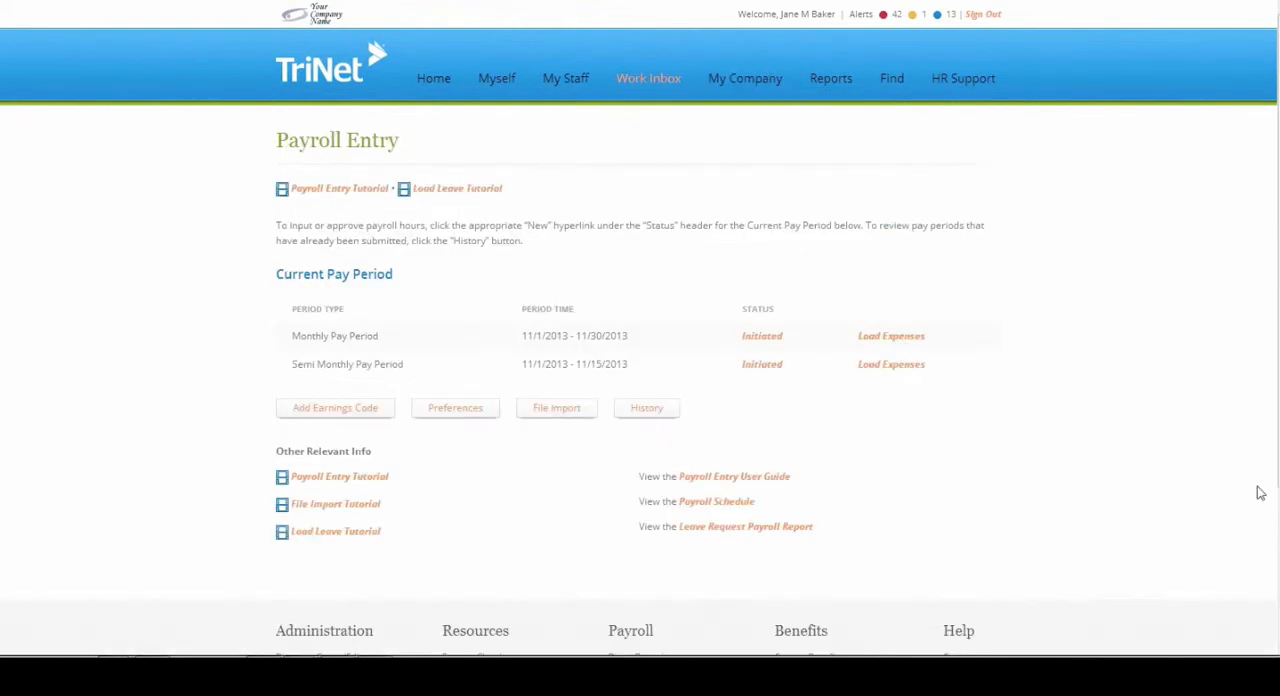
{"action": "mouse_move", "coordinate": [322, 356]}
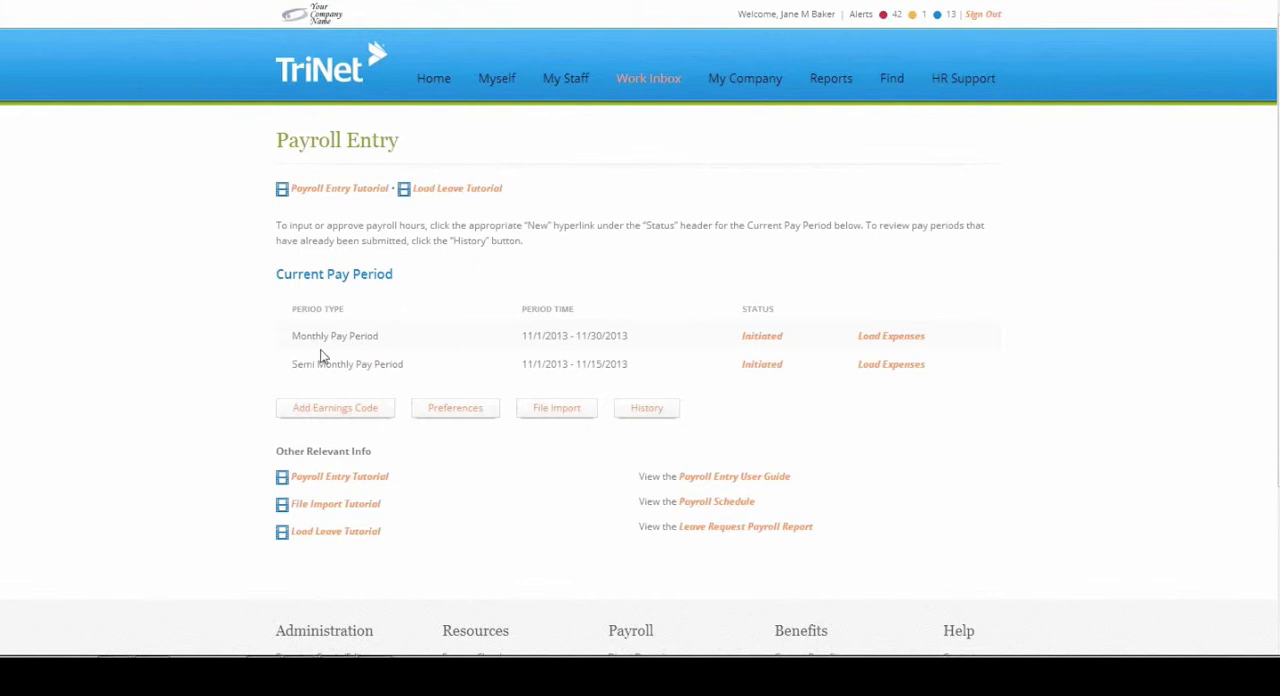
{"action": "mouse_move", "coordinate": [696, 347]}
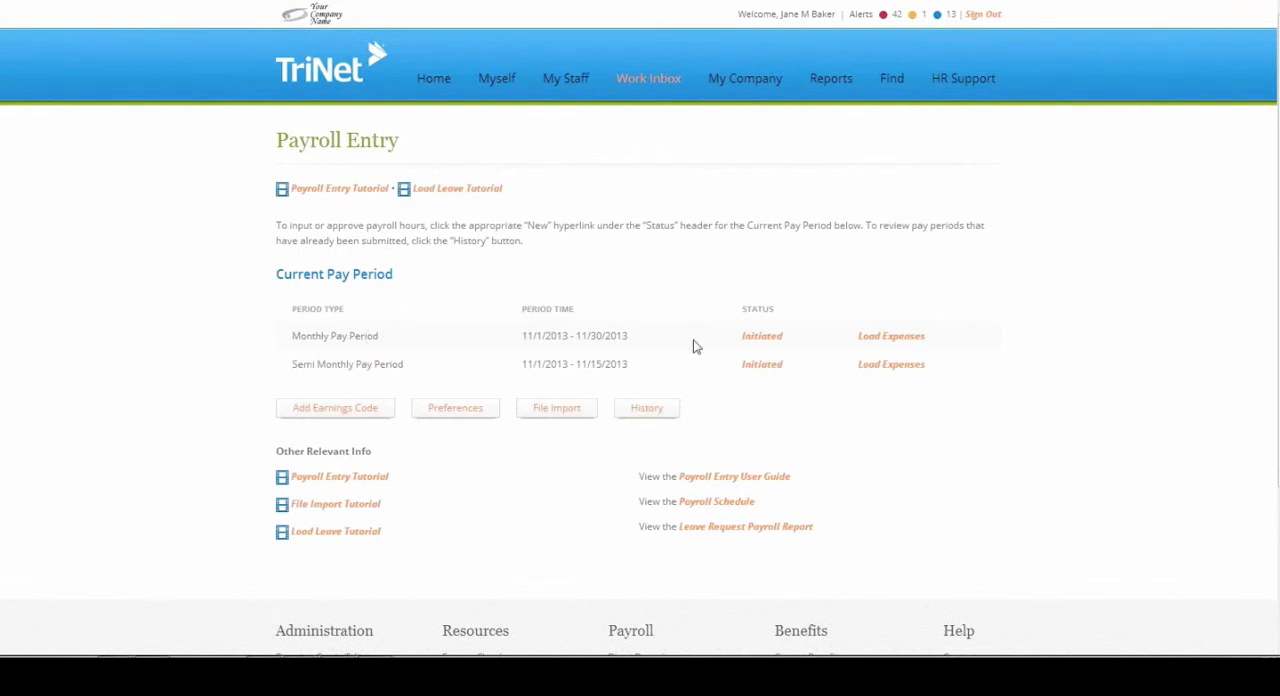
{"action": "mouse_move", "coordinate": [901, 333]}
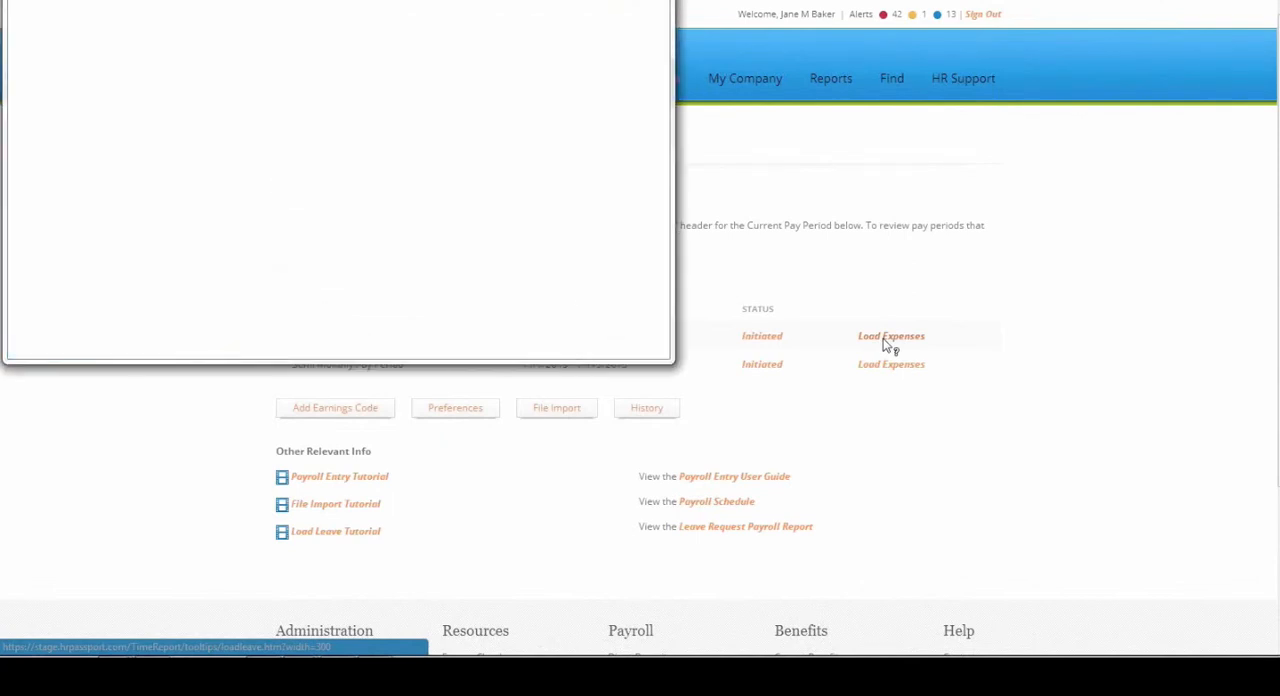
Load Monthly Pay Period expenses, listing six employees' reports totaling $3540.
{"action": "left_click", "coordinate": [890, 335]}
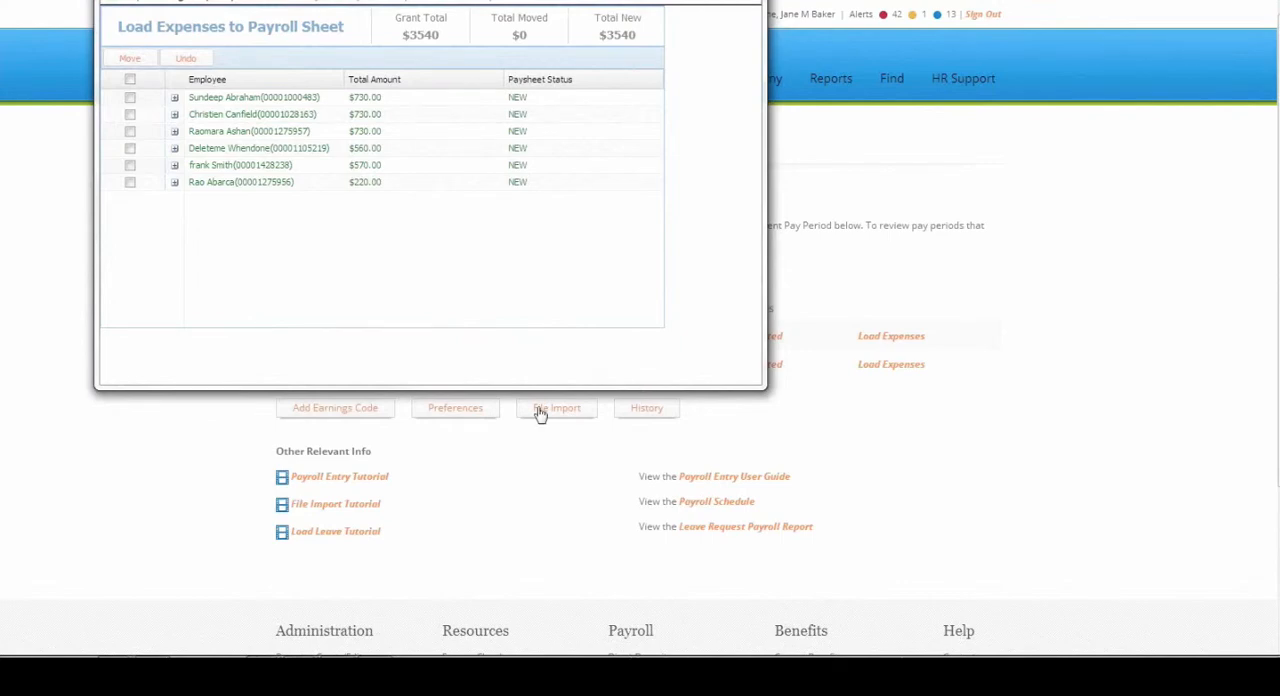
{"action": "mouse_move", "coordinate": [185, 307]}
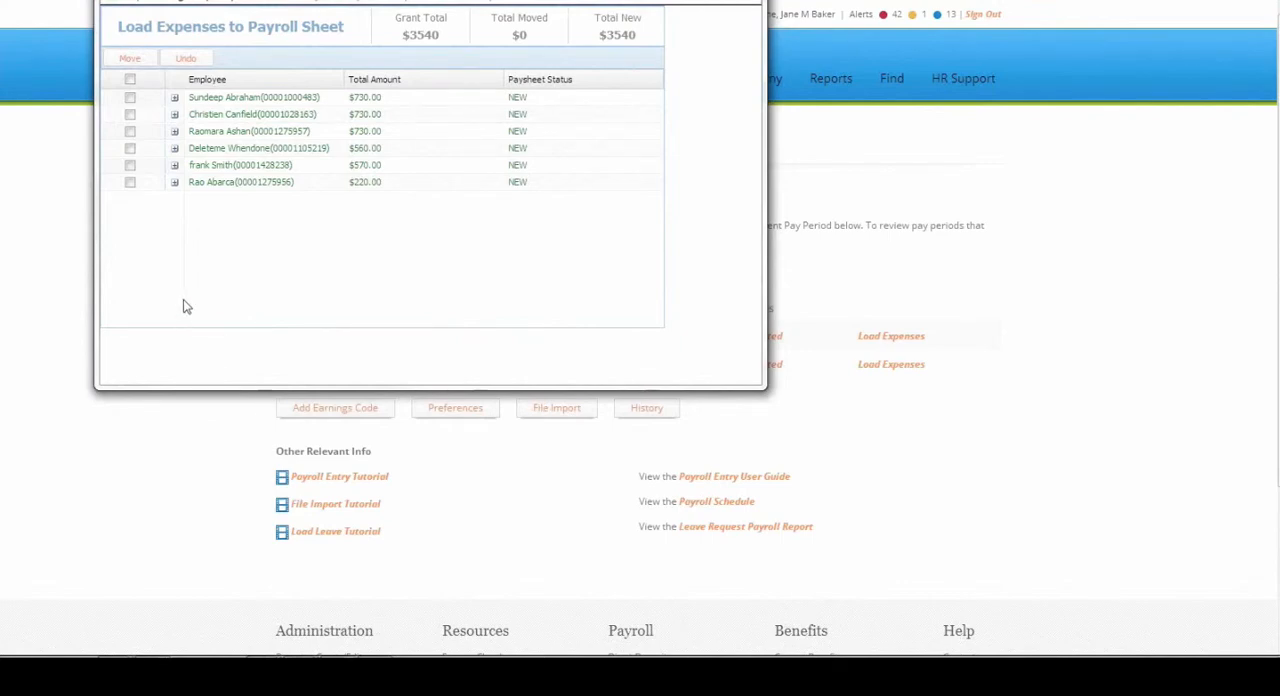
{"action": "mouse_move", "coordinate": [190, 262]}
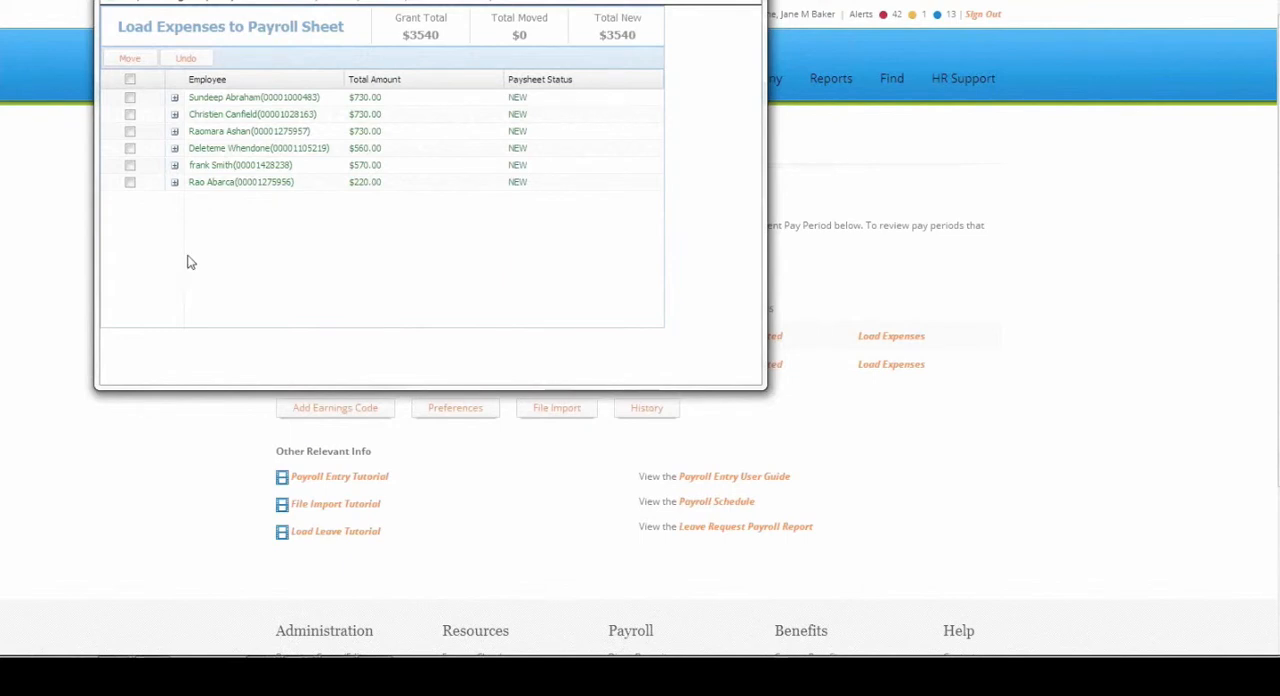
{"action": "mouse_move", "coordinate": [183, 231]}
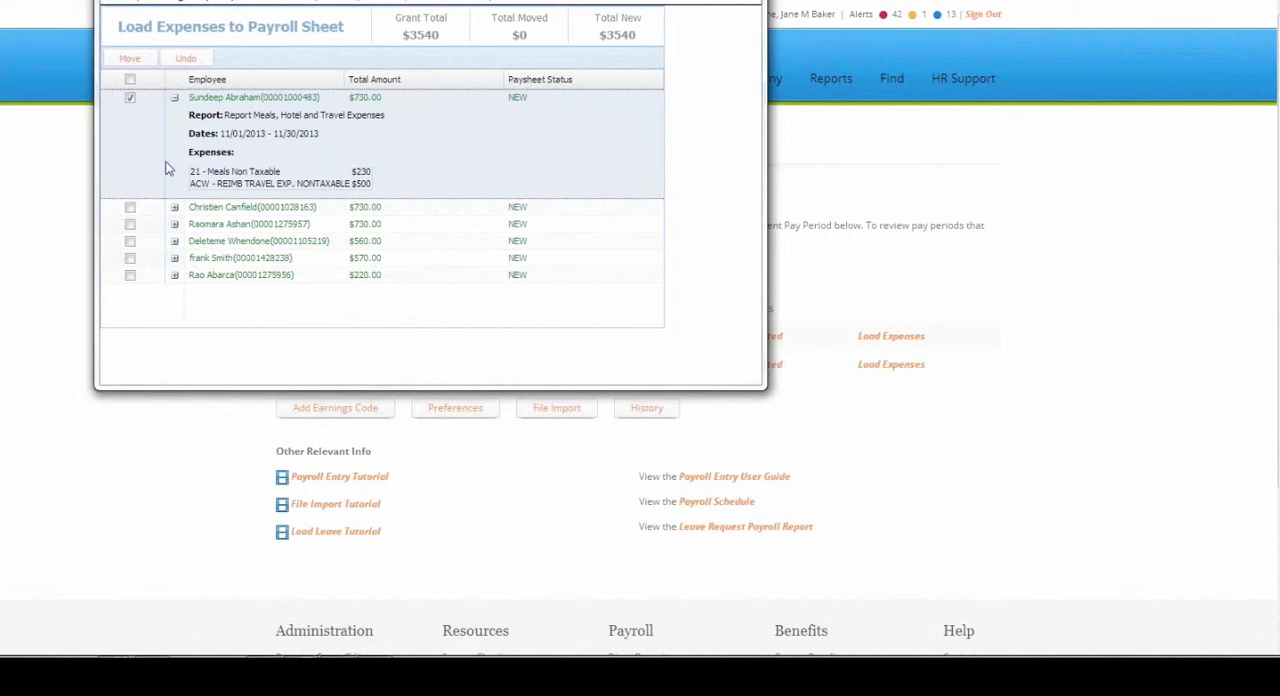
{"action": "mouse_move", "coordinate": [253, 122]}
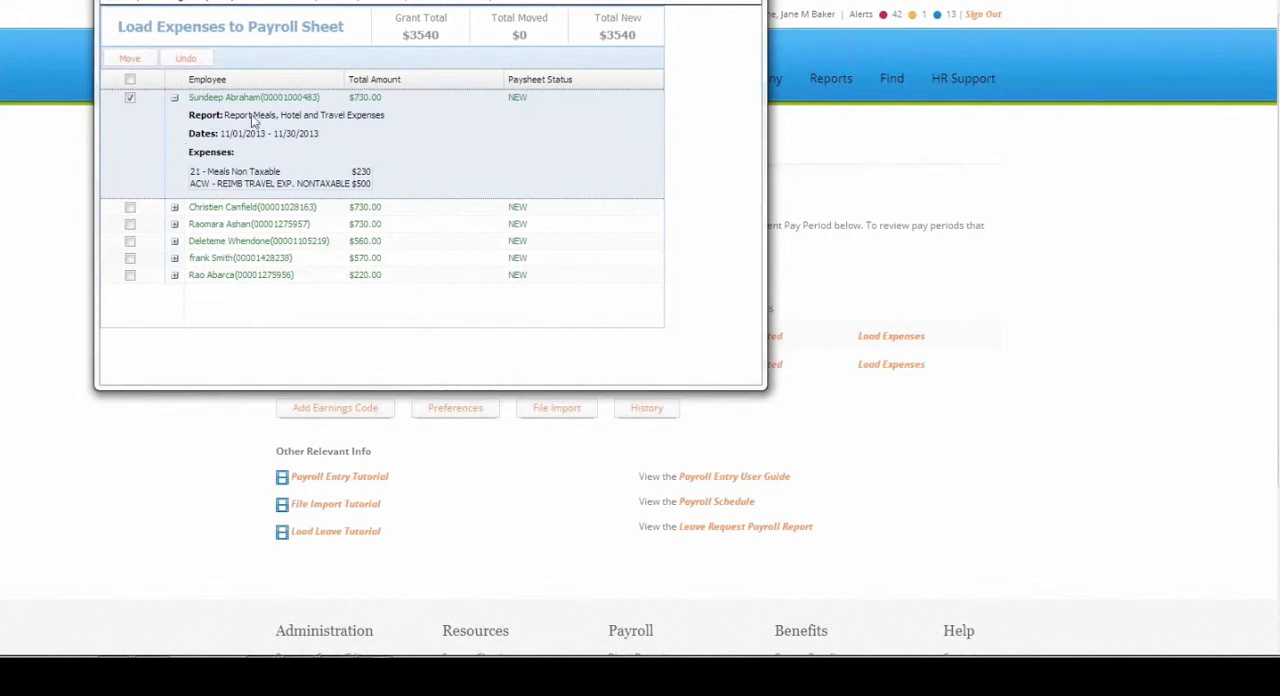
{"action": "mouse_move", "coordinate": [375, 124]}
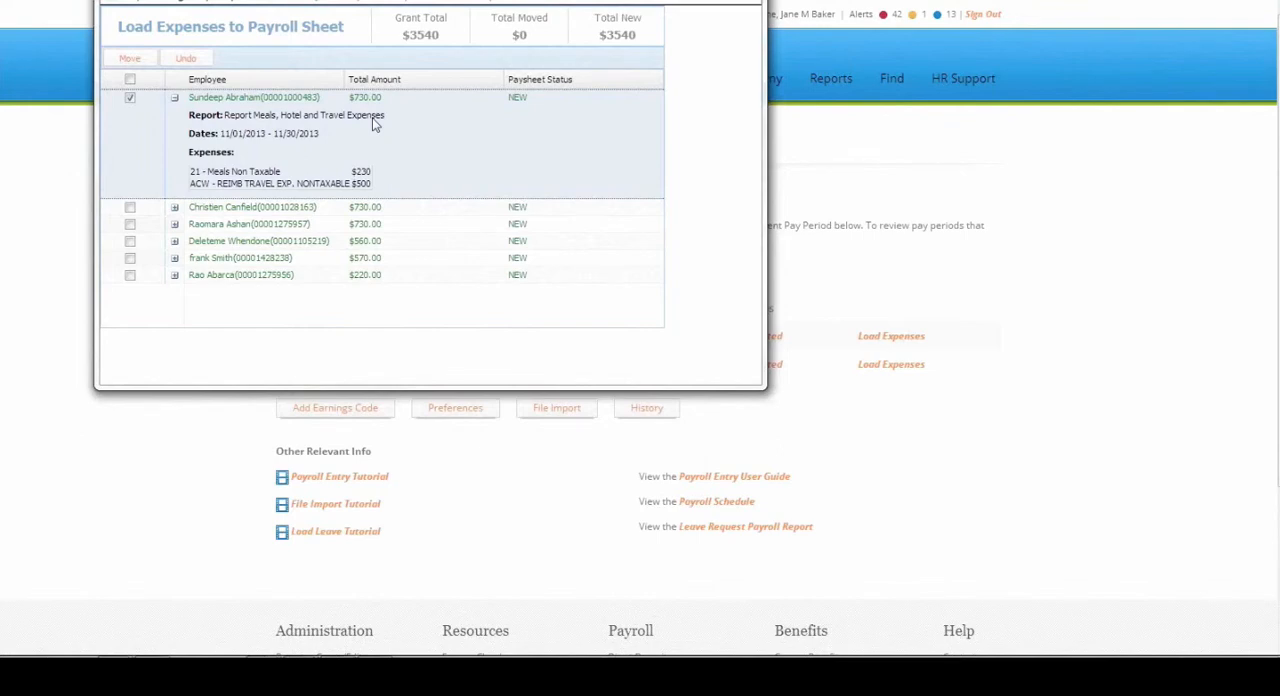
{"action": "mouse_move", "coordinate": [164, 110]}
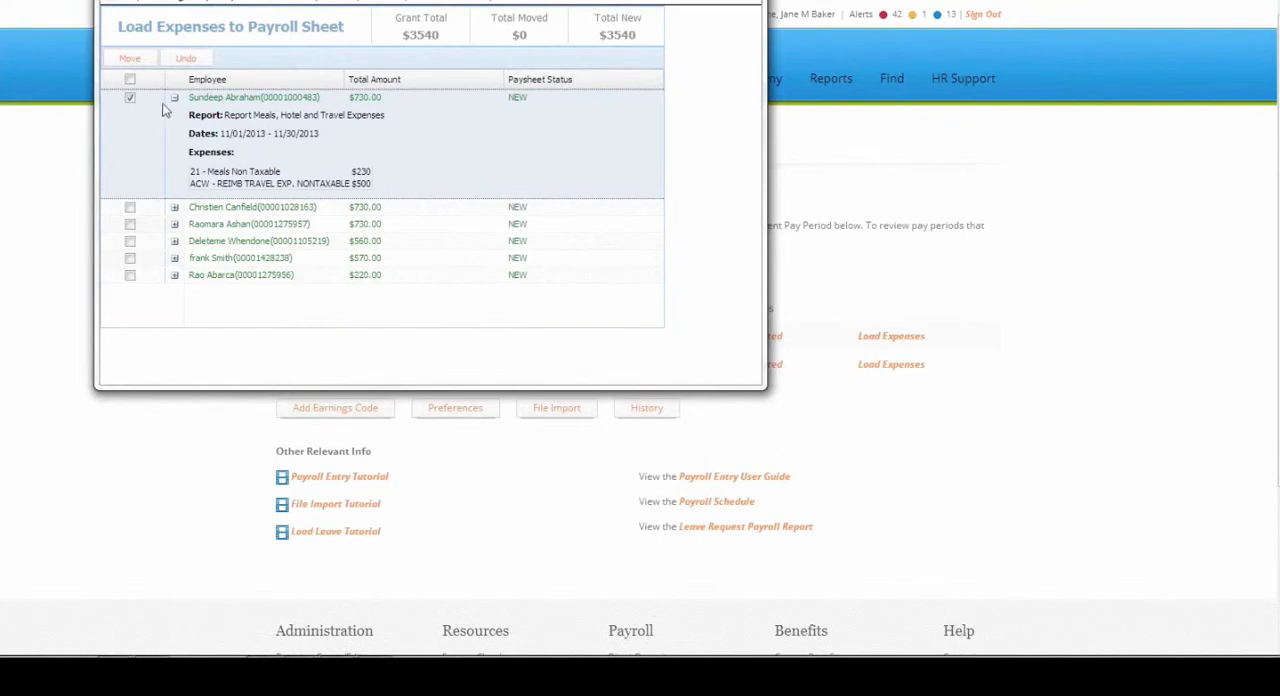
{"action": "mouse_move", "coordinate": [330, 213]}
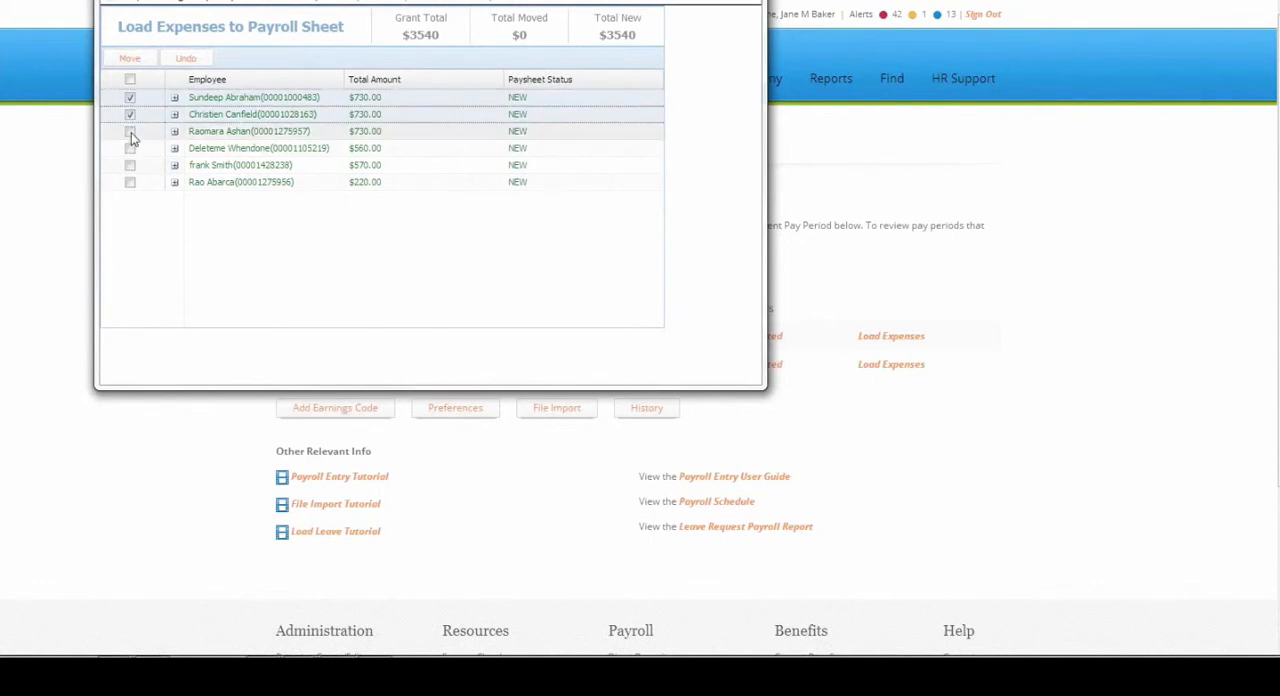
Check the third employee row, then move the selected reports to the paysheet and confirm.
{"action": "left_click", "coordinate": [129, 131]}
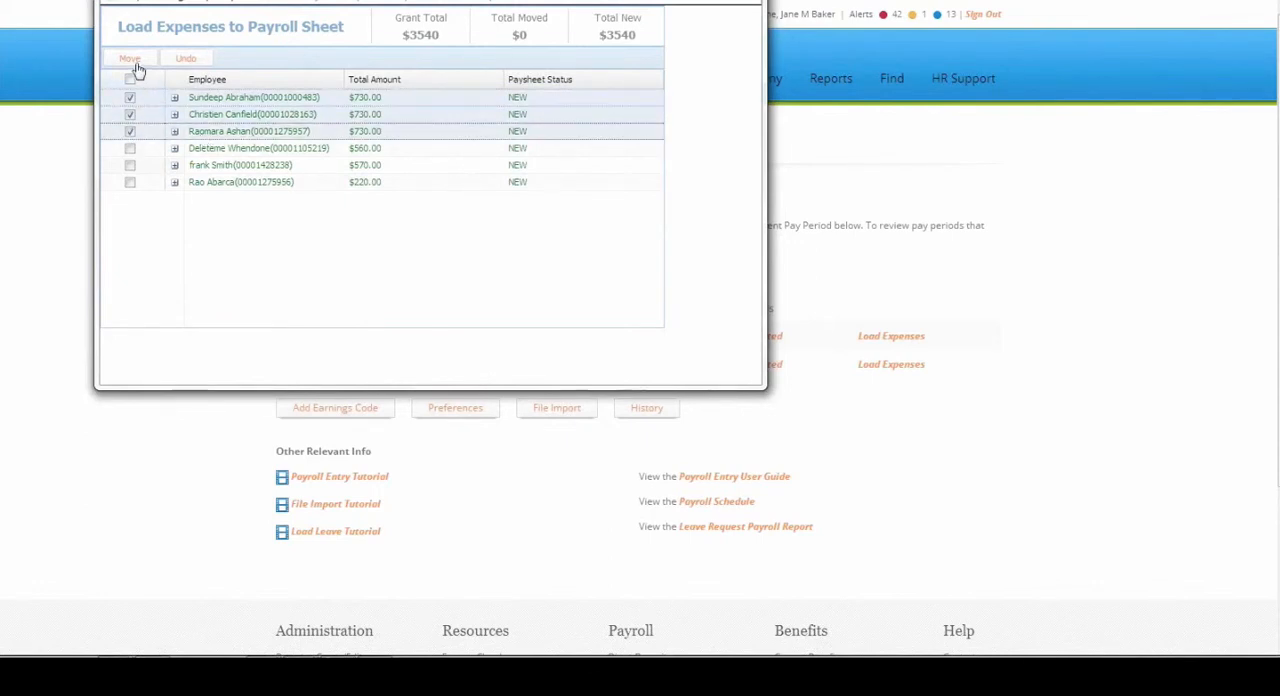
{"action": "mouse_move", "coordinate": [130, 58]}
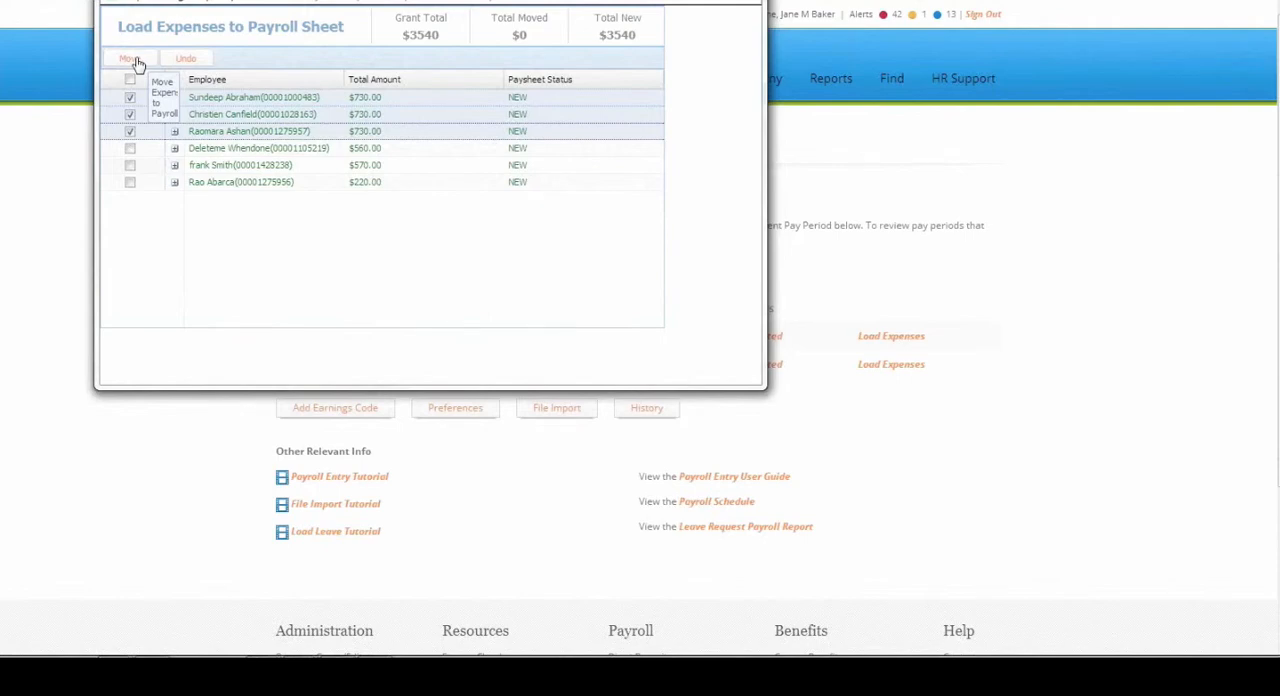
{"action": "left_click", "coordinate": [128, 58]}
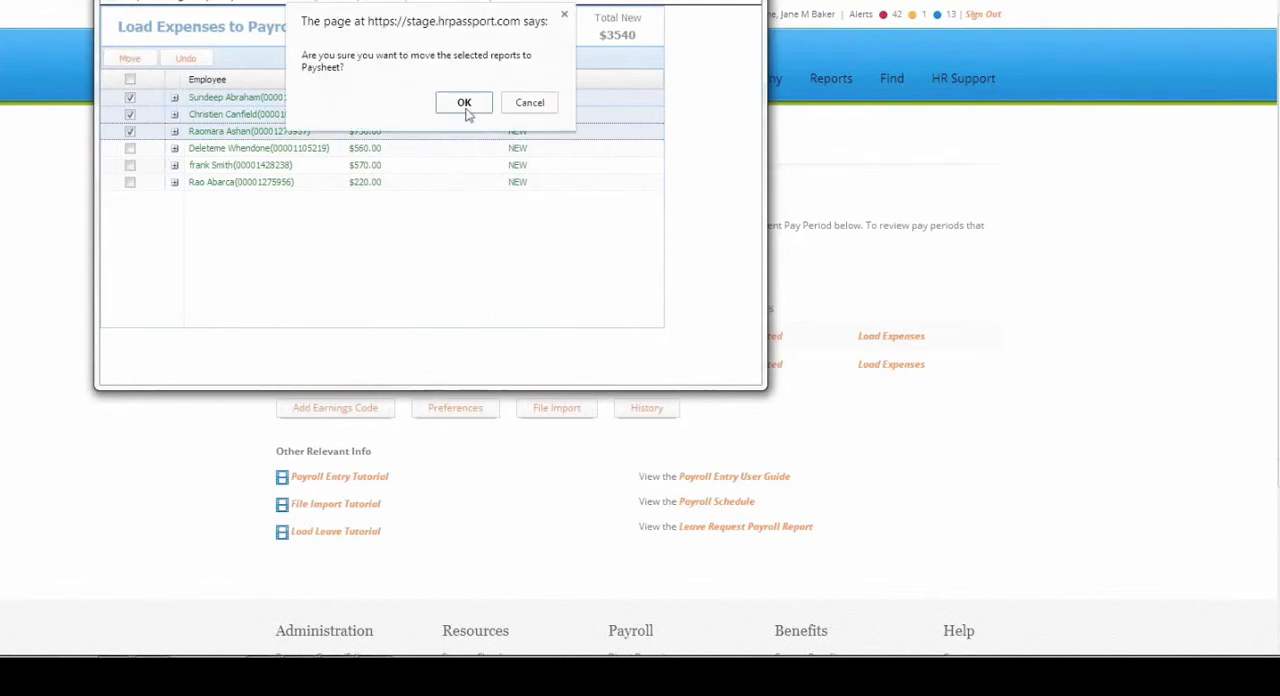
{"action": "left_click", "coordinate": [463, 102]}
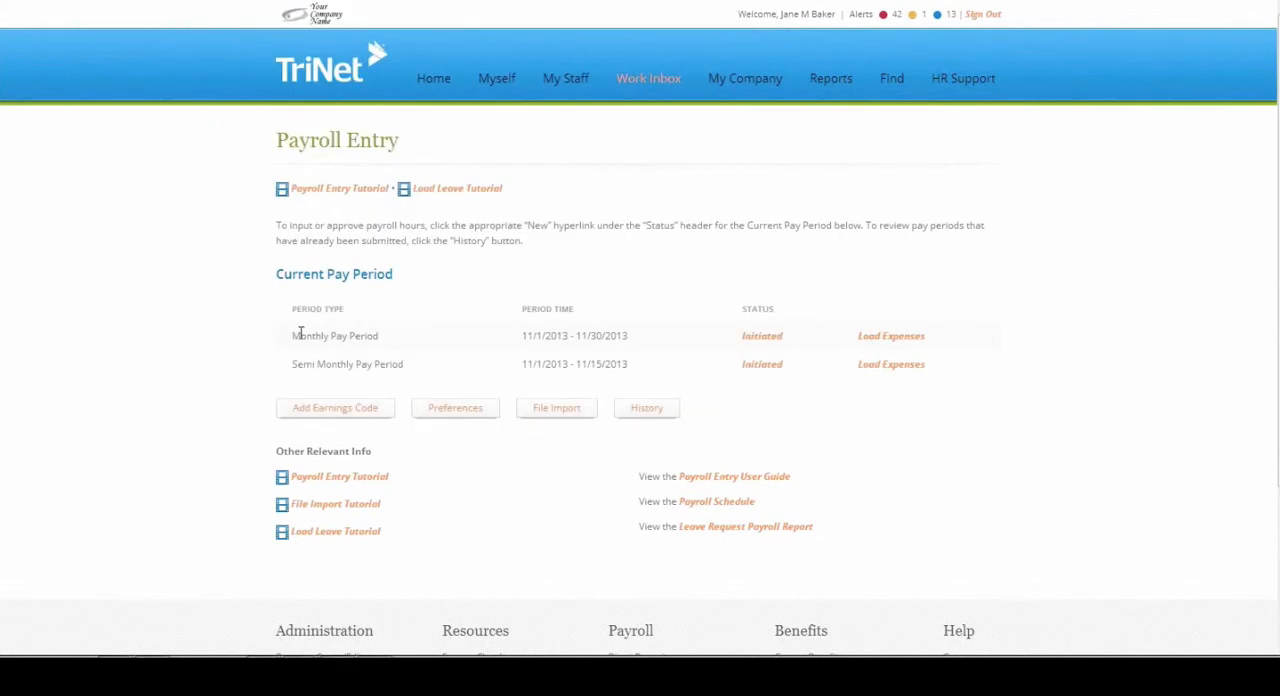
{"action": "mouse_move", "coordinate": [762, 336]}
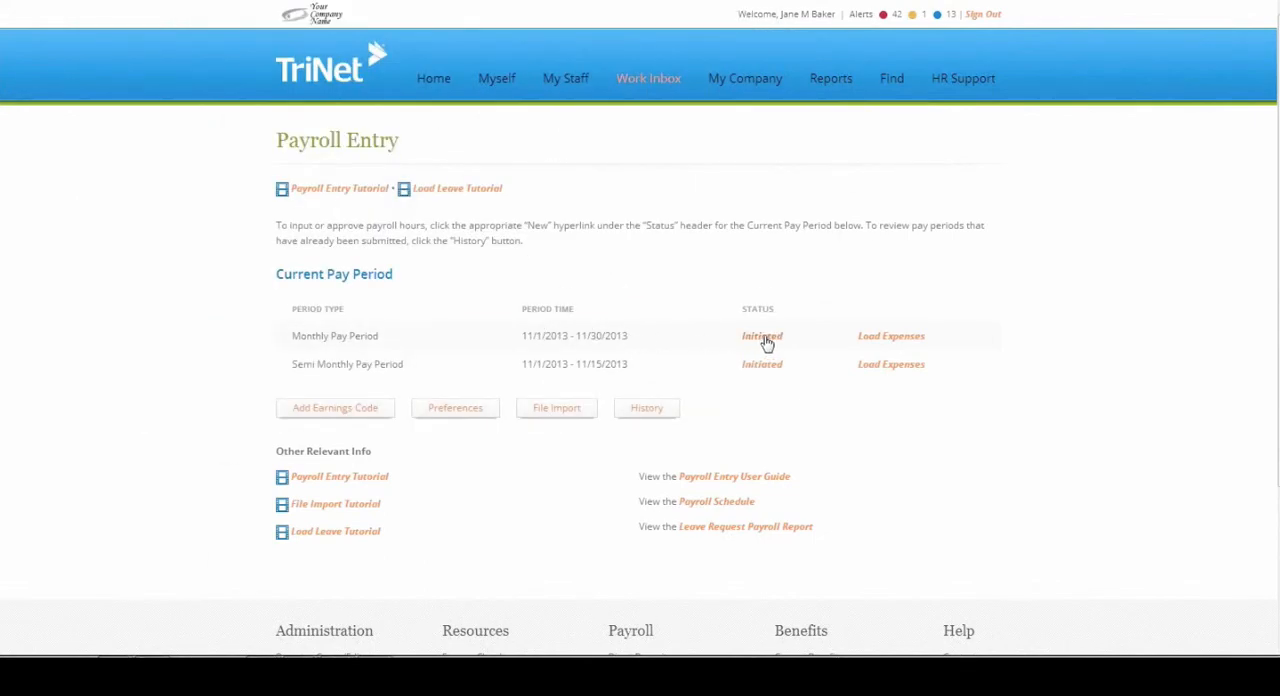
Open the Initiated monthly timesheet and scroll to the $730 totals for Abraham, Ashan and Canfield.
{"action": "left_click", "coordinate": [762, 335]}
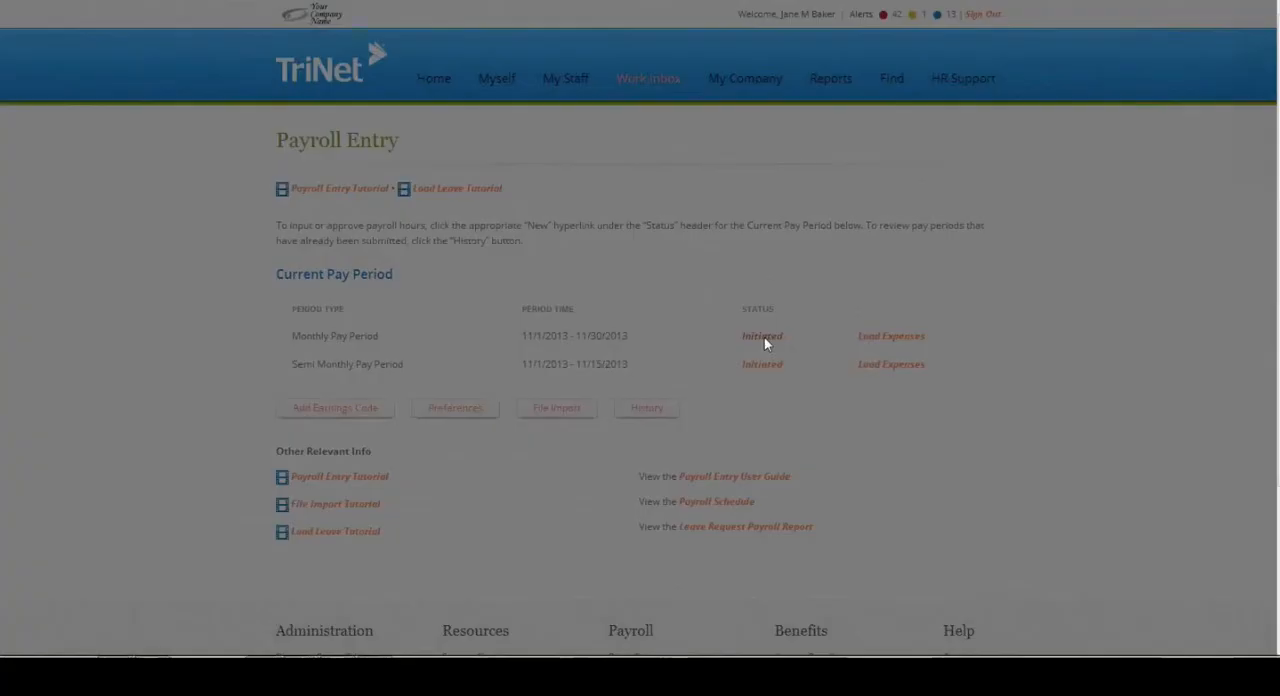
{"action": "left_click", "coordinate": [762, 335]}
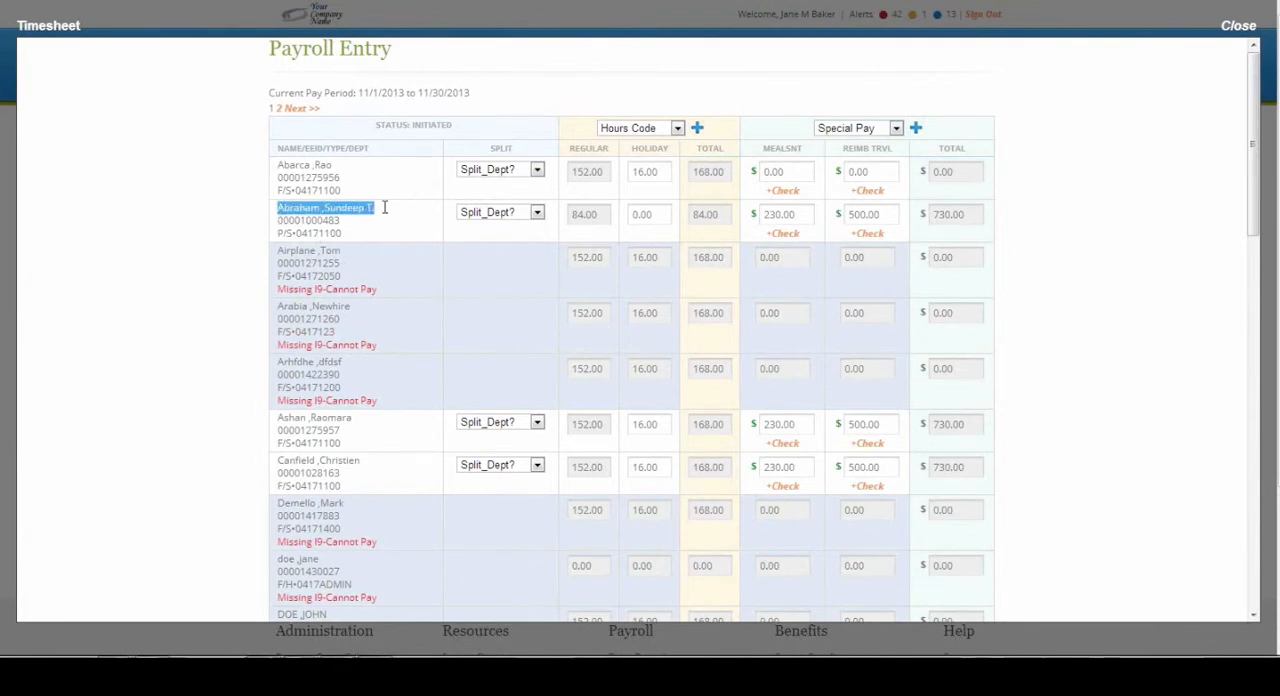
{"action": "left_click", "coordinate": [894, 128]}
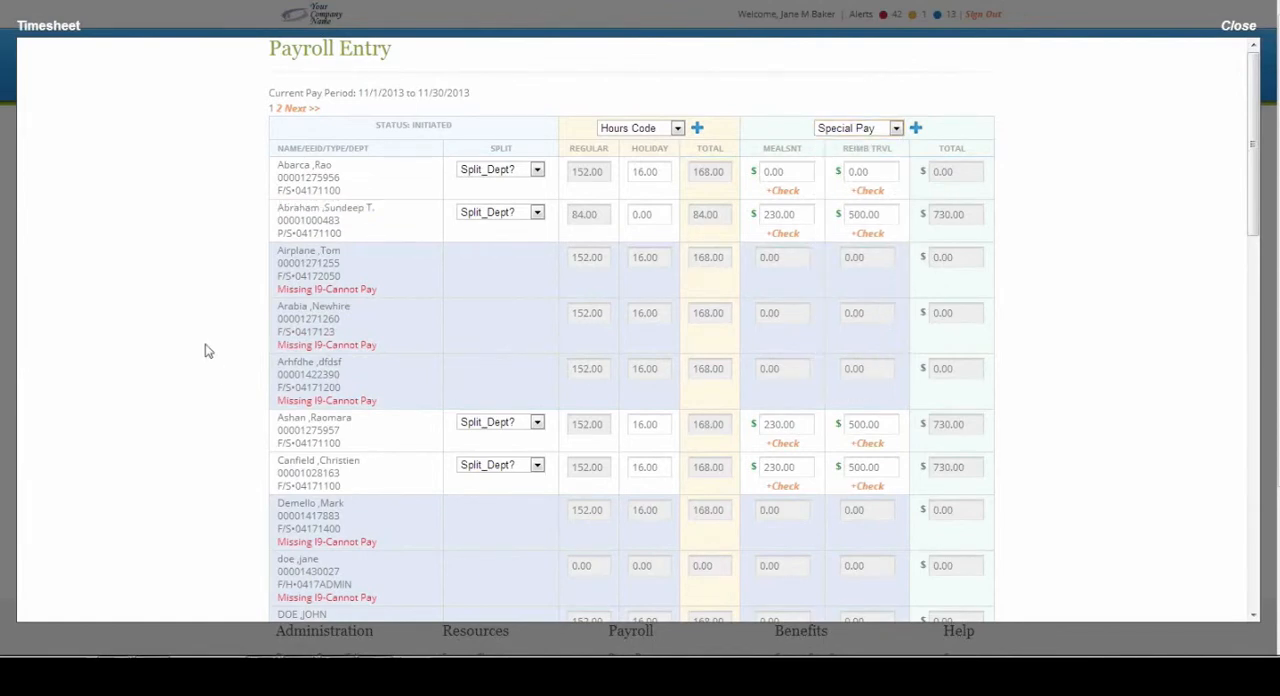
{"action": "scroll", "scroll_direction": "down", "scroll_amount": 3}
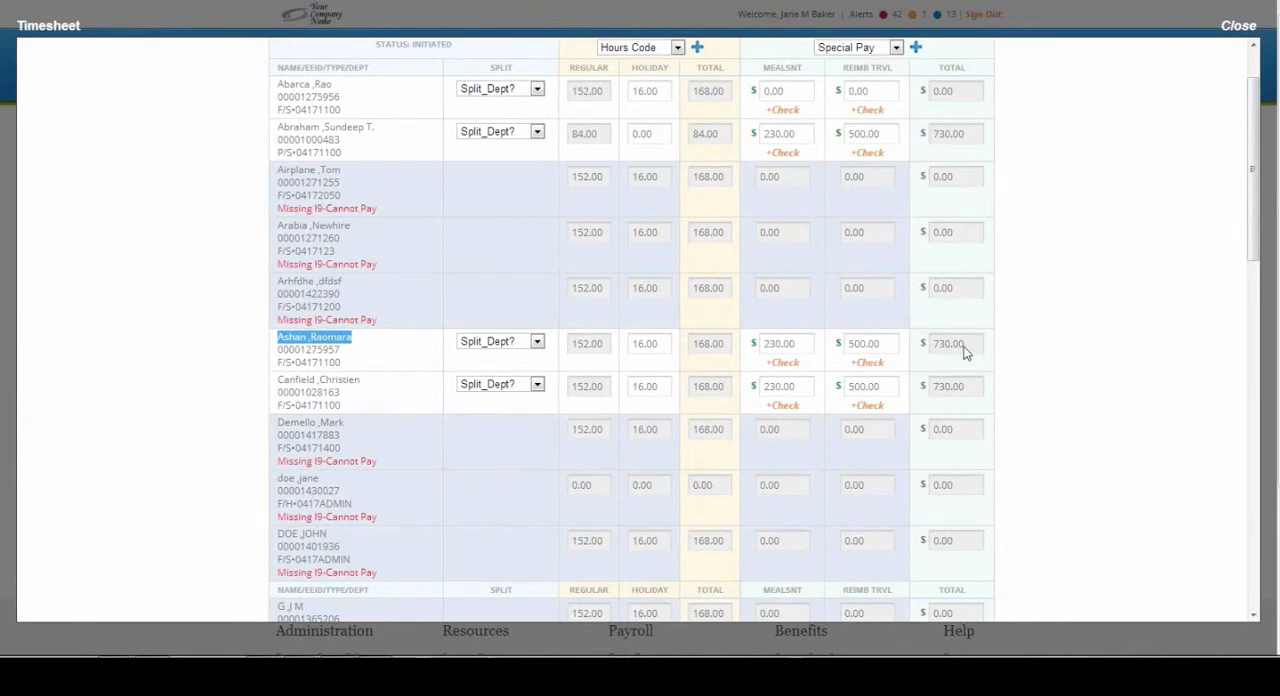
{"action": "scroll", "scroll_direction": "down", "scroll_amount": 3}
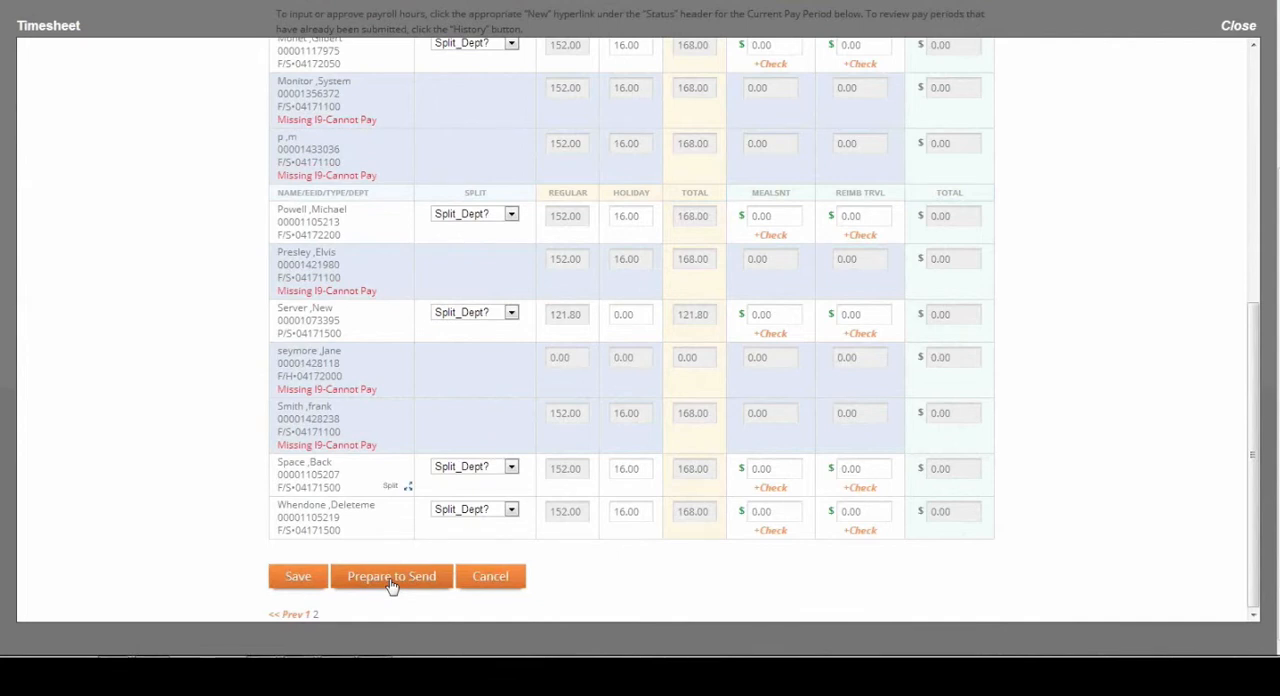
Prepare the monthly timesheet, review the confirmation page, and send it to TriNet.
{"action": "left_click", "coordinate": [391, 576]}
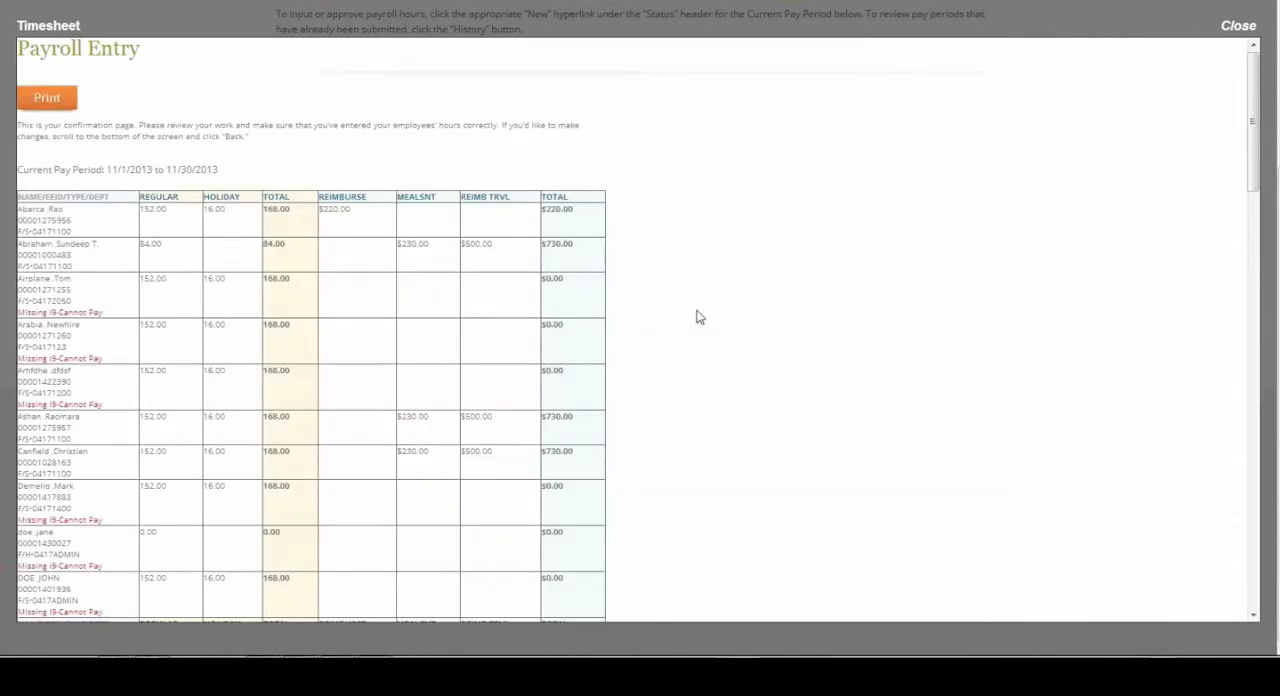
{"action": "scroll", "scroll_direction": "down", "scroll_amount": 3}
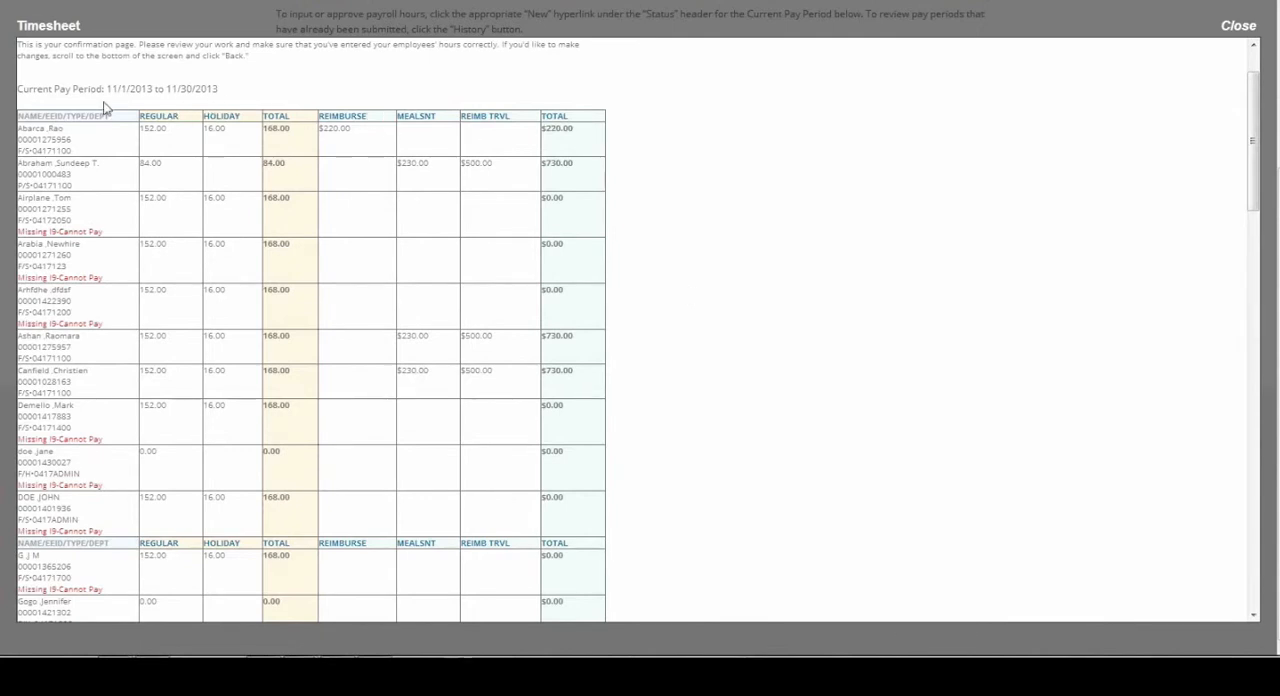
{"action": "scroll", "scroll_direction": "down", "scroll_amount": 3}
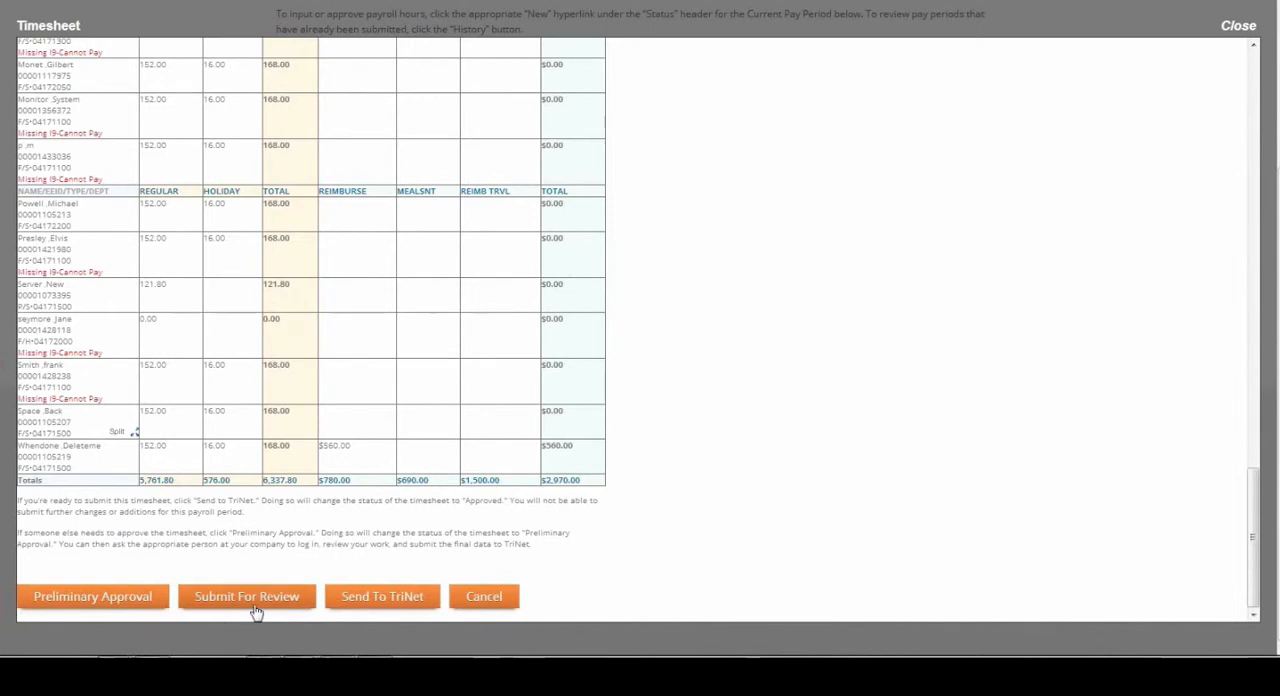
{"action": "mouse_move", "coordinate": [513, 610]}
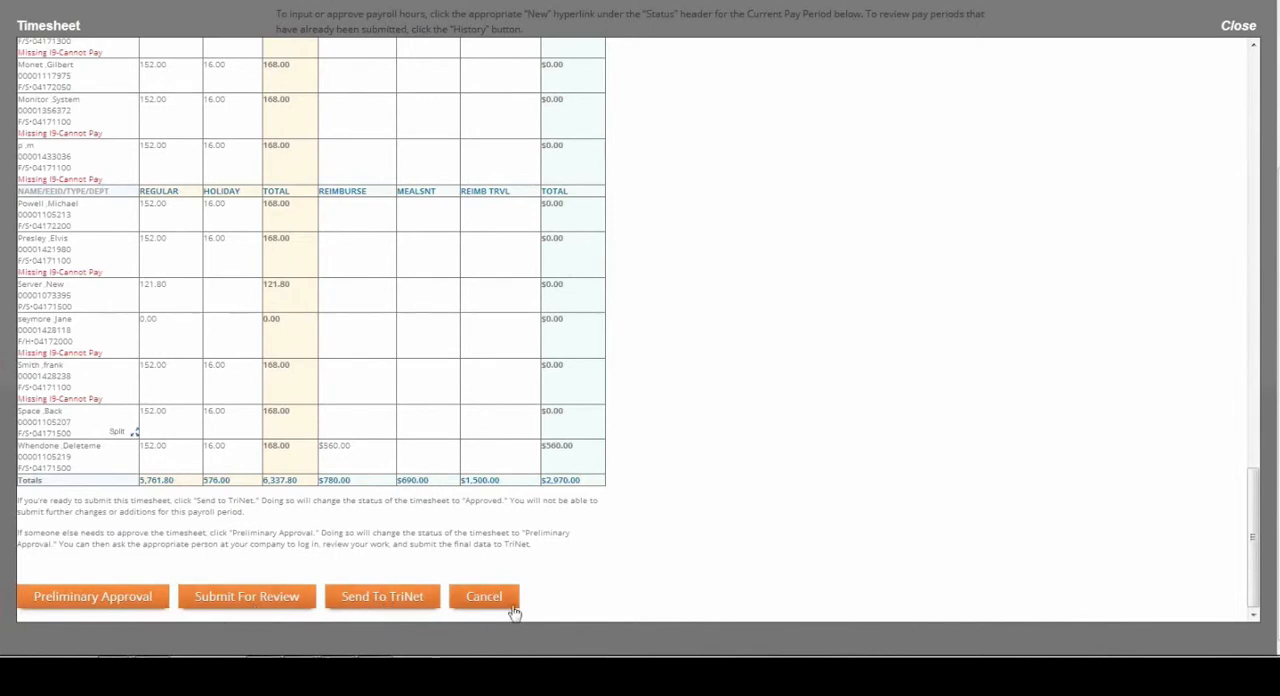
{"action": "mouse_move", "coordinate": [449, 491]}
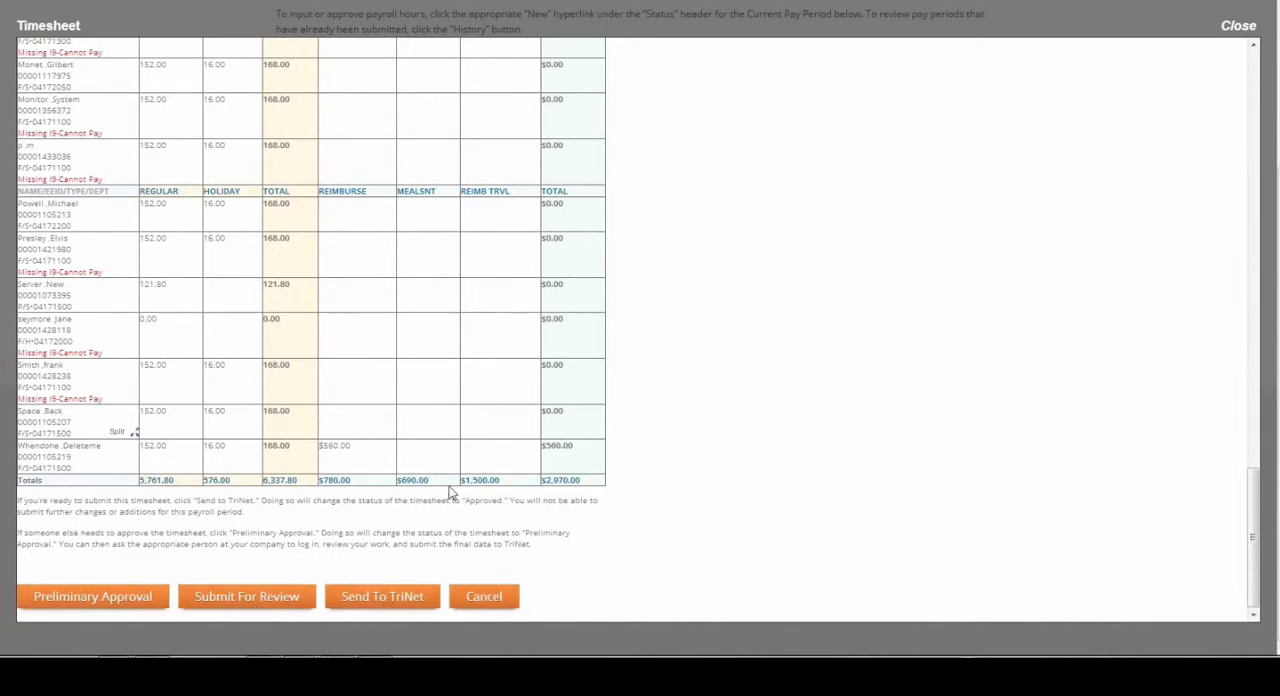
{"action": "mouse_move", "coordinate": [408, 607]}
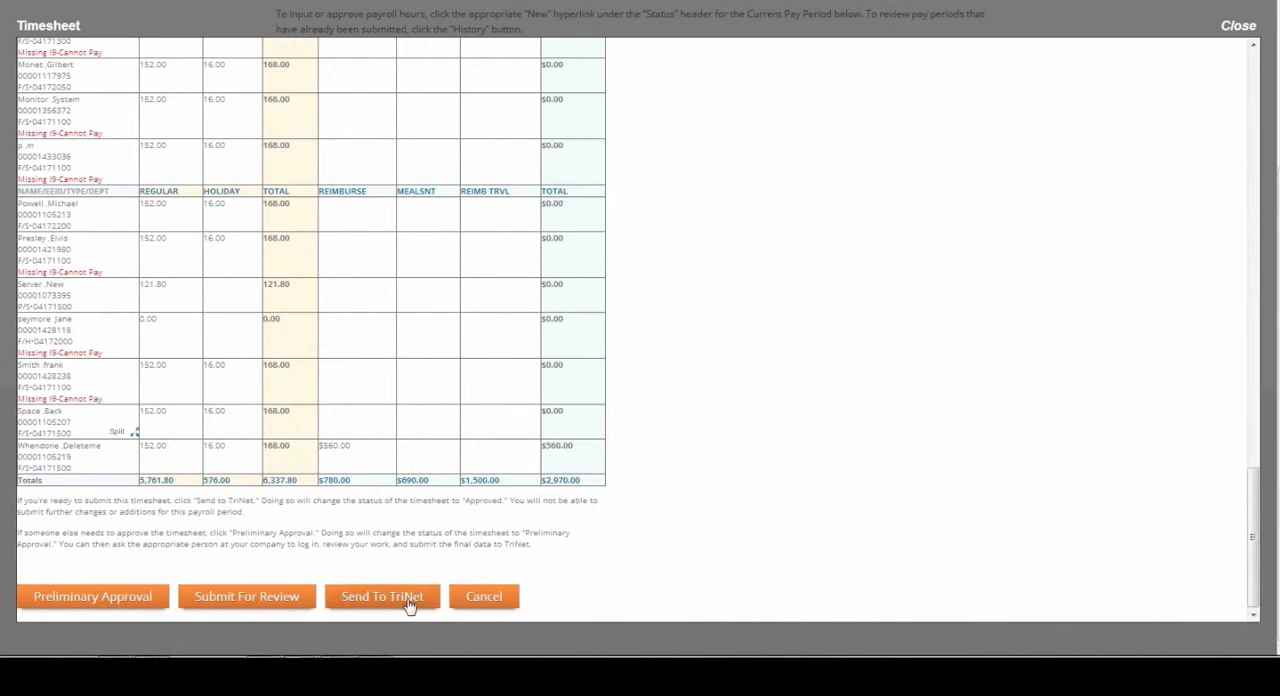
{"action": "left_click", "coordinate": [382, 596]}
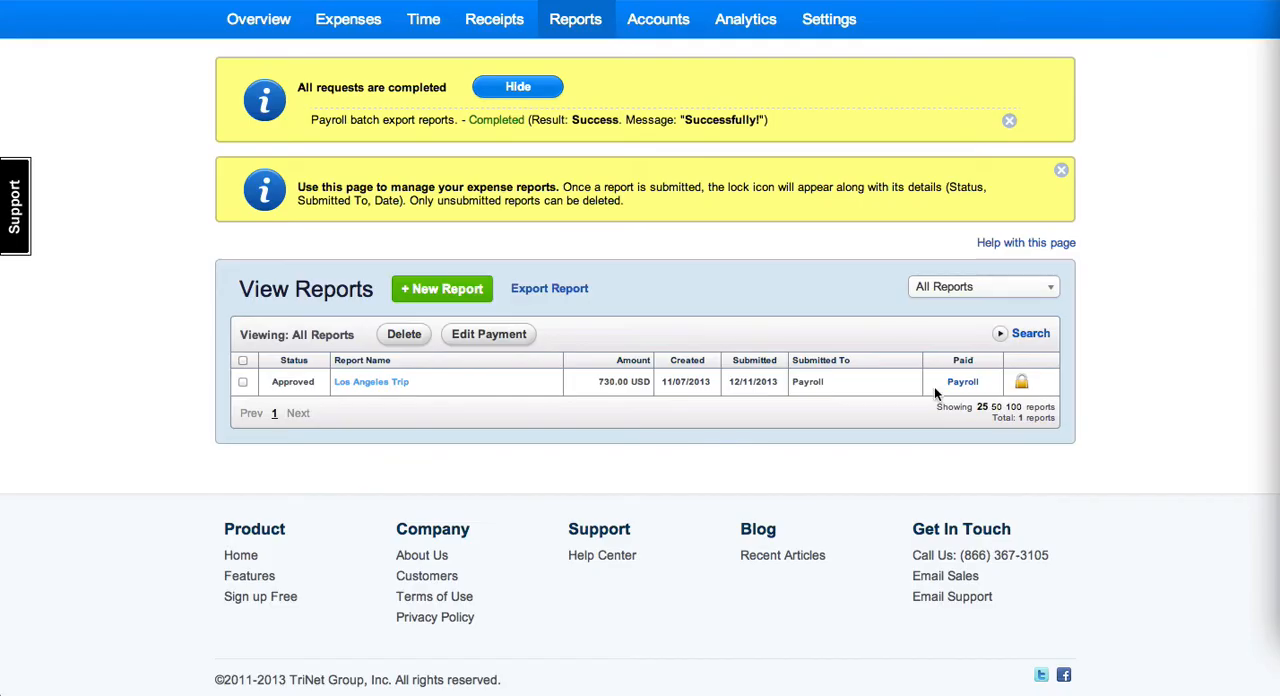
Mark the Los Angeles Trip report paid via Payroll on 12-11-2013 with note 'Paid'.
{"action": "left_click", "coordinate": [962, 381]}
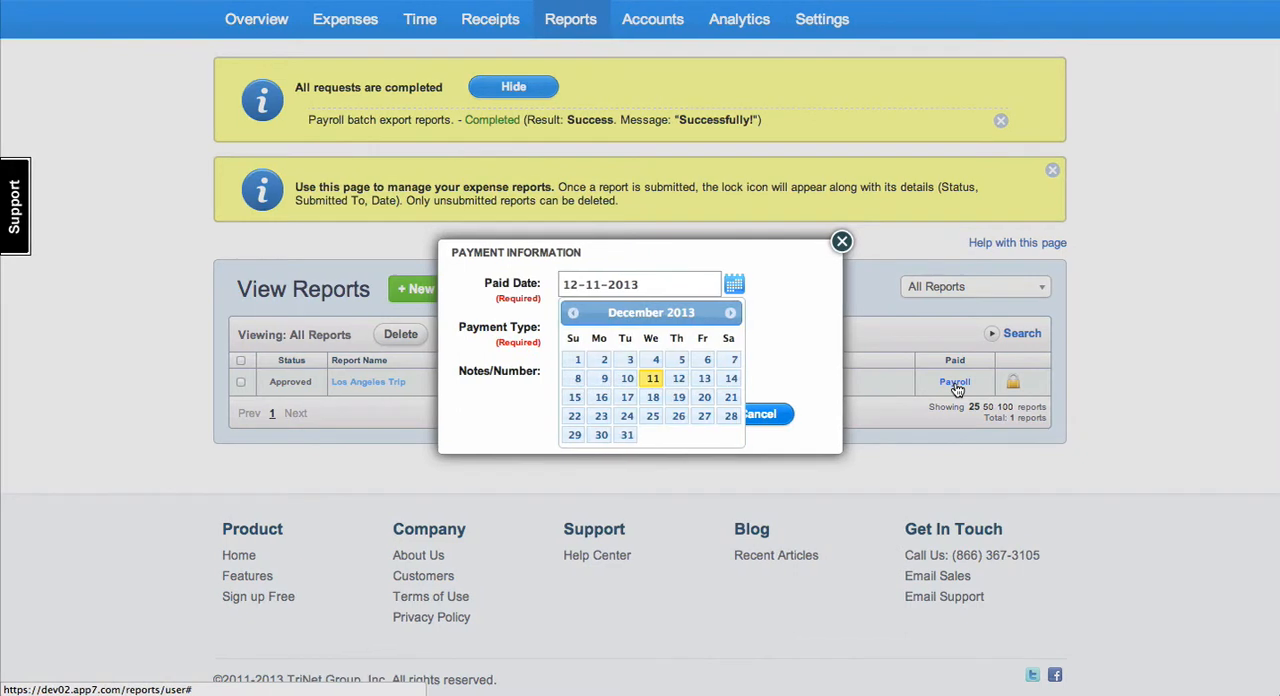
{"action": "left_click", "coordinate": [652, 378]}
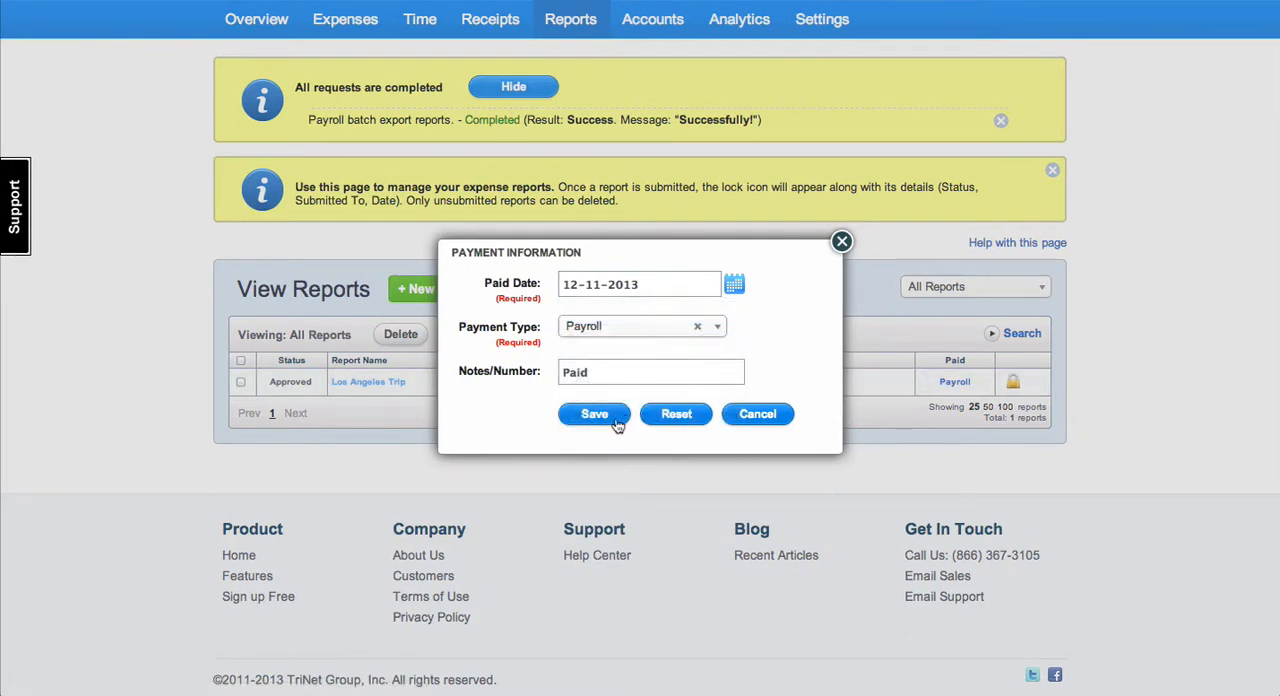
{"action": "left_click", "coordinate": [594, 414]}
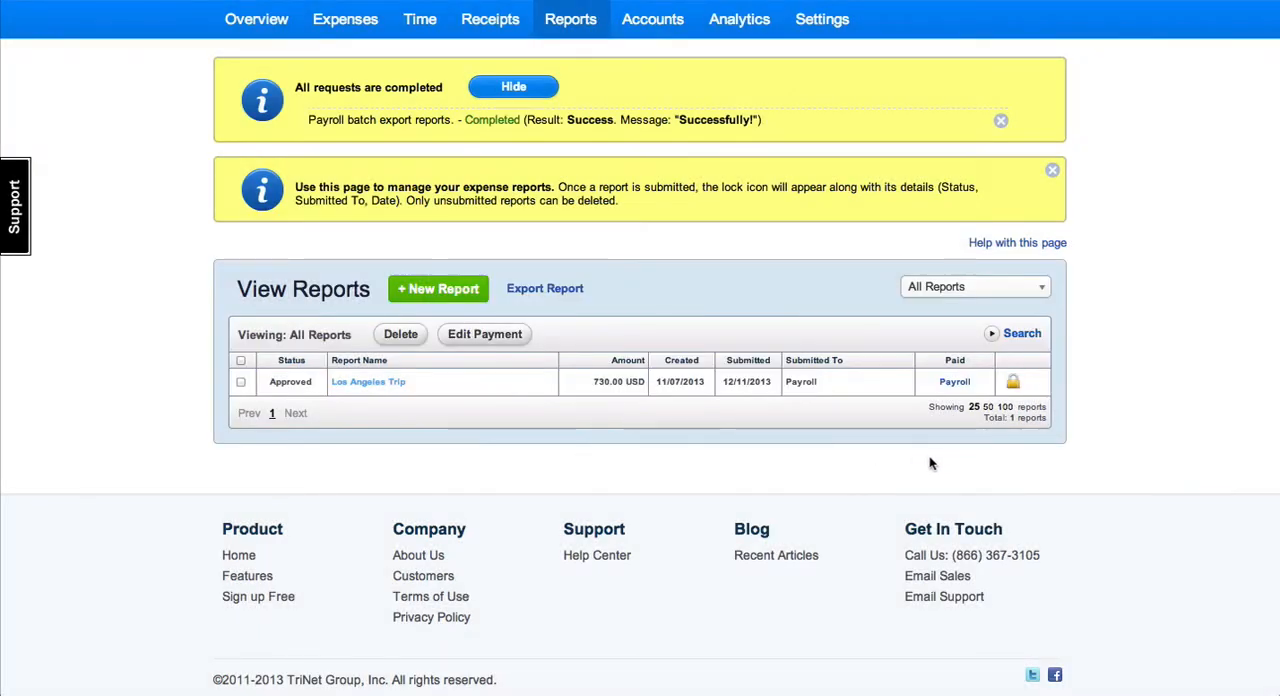